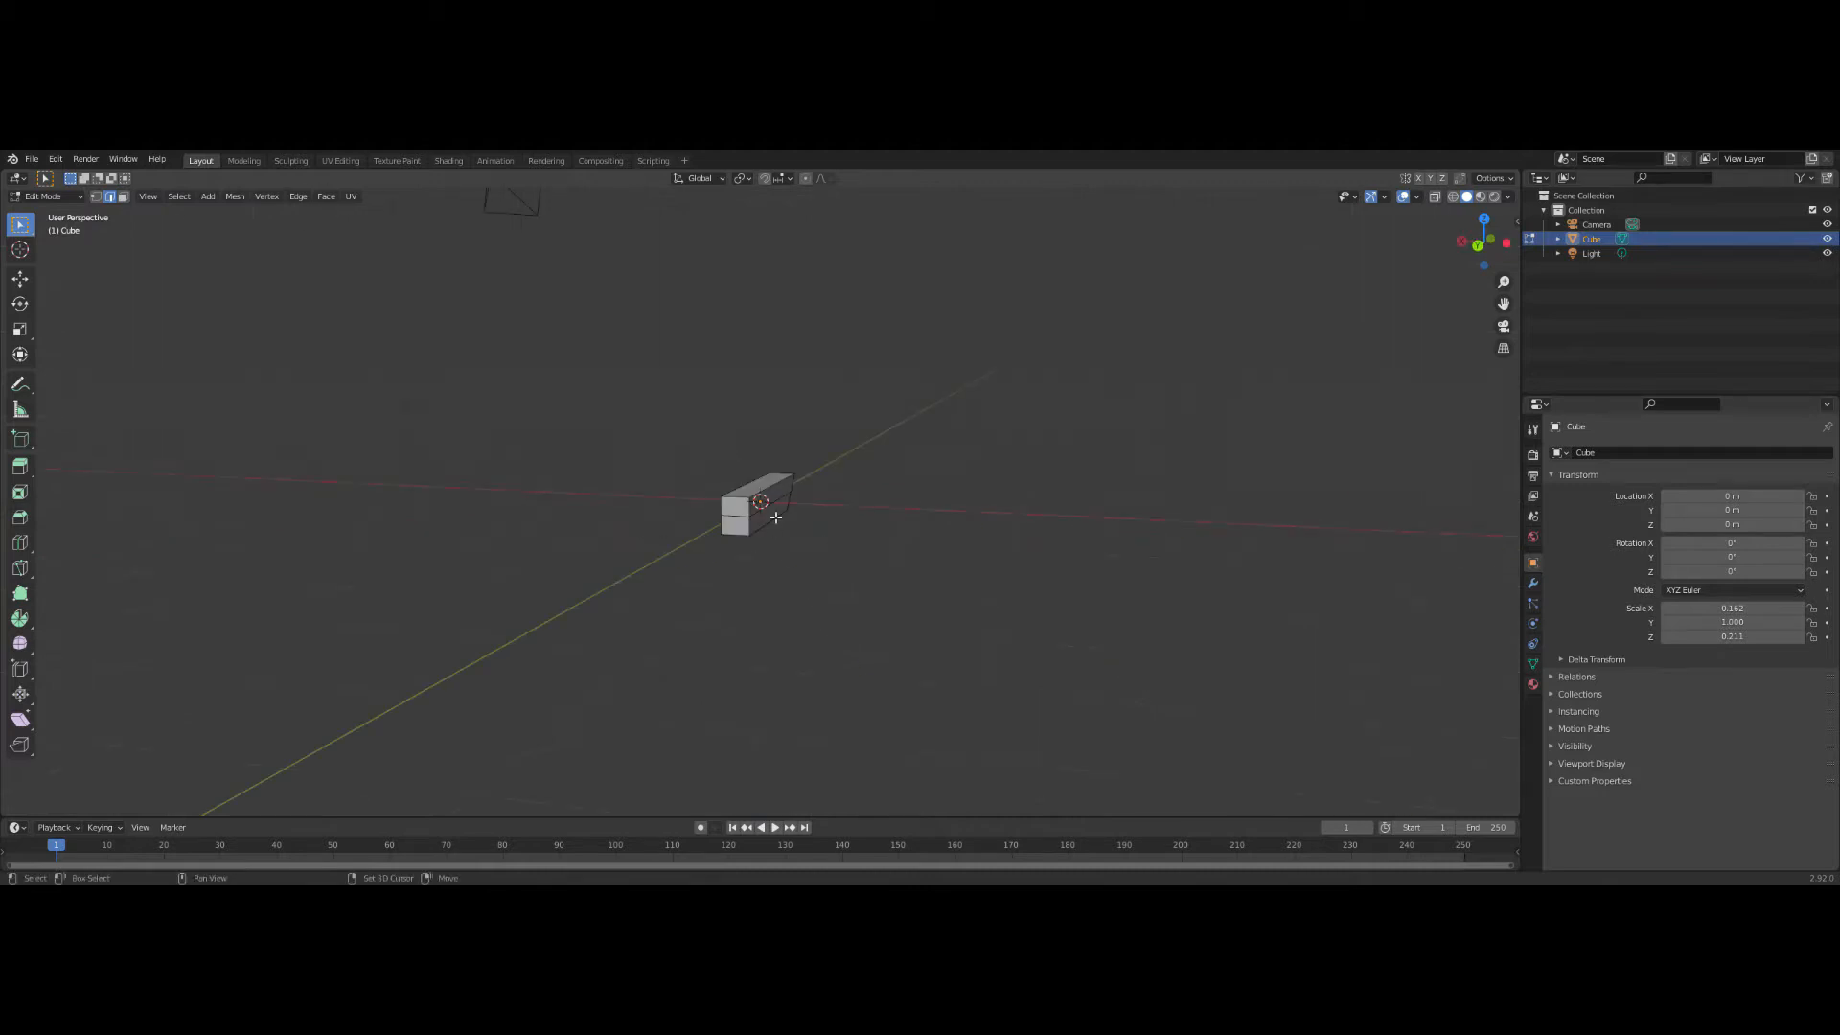
# - Orbit around the stretched cube to view its slanted end from the side
pyautogui.moveTo(774, 516); pyautogui.dragTo(674, 542)
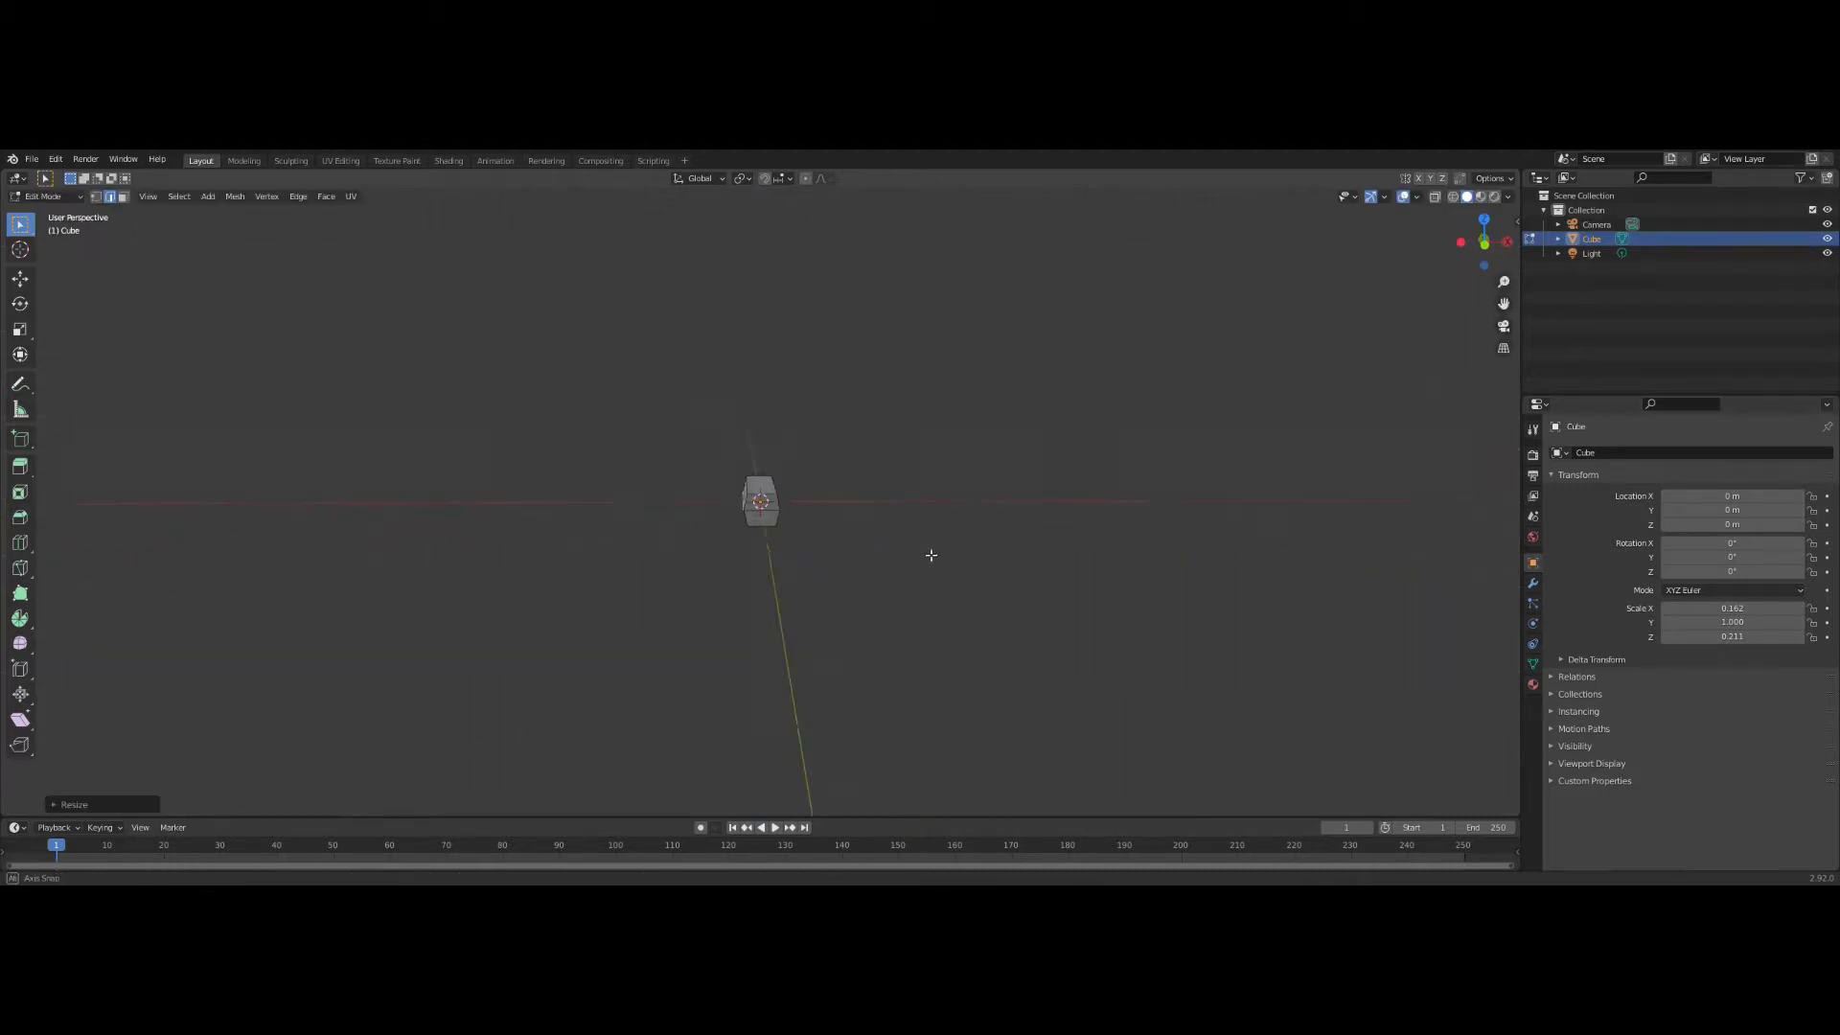
pyautogui.moveTo(932, 556); pyautogui.dragTo(607, 558)
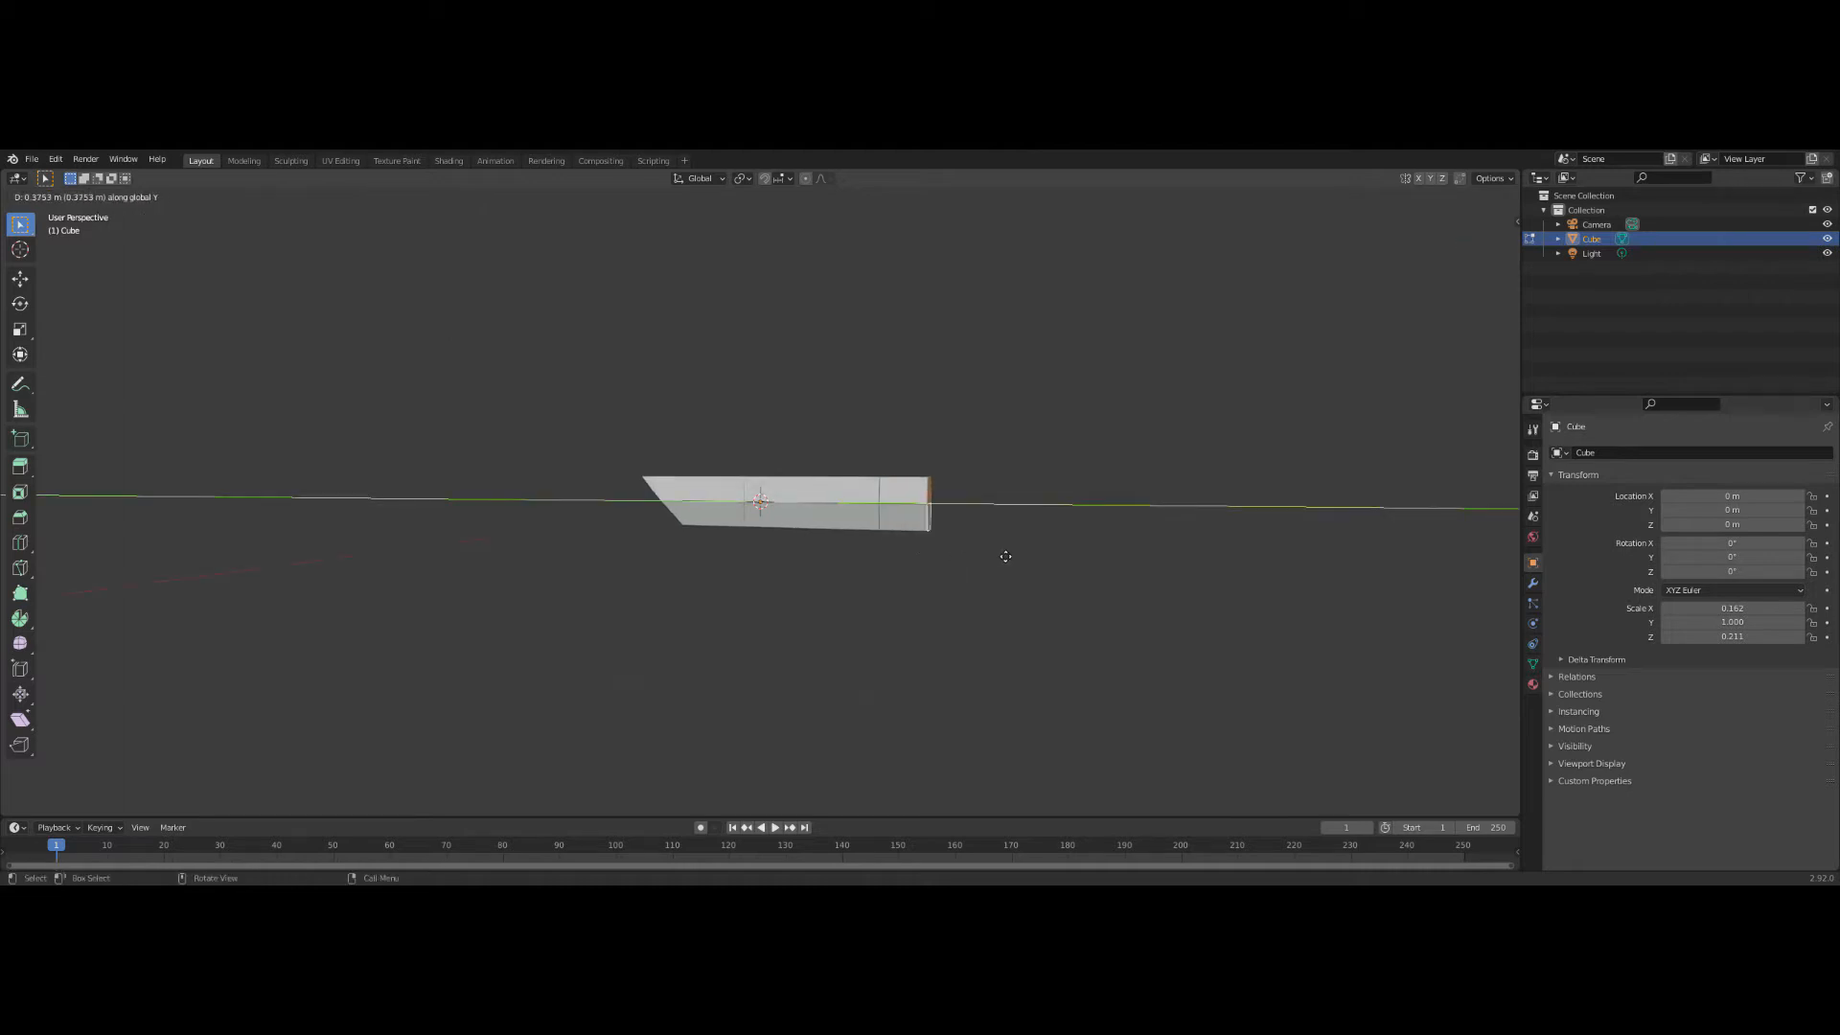
# - Taper the handle's underside by scaling its lower vertices, then inspect it from front and perspective views
pyautogui.press('Tab')
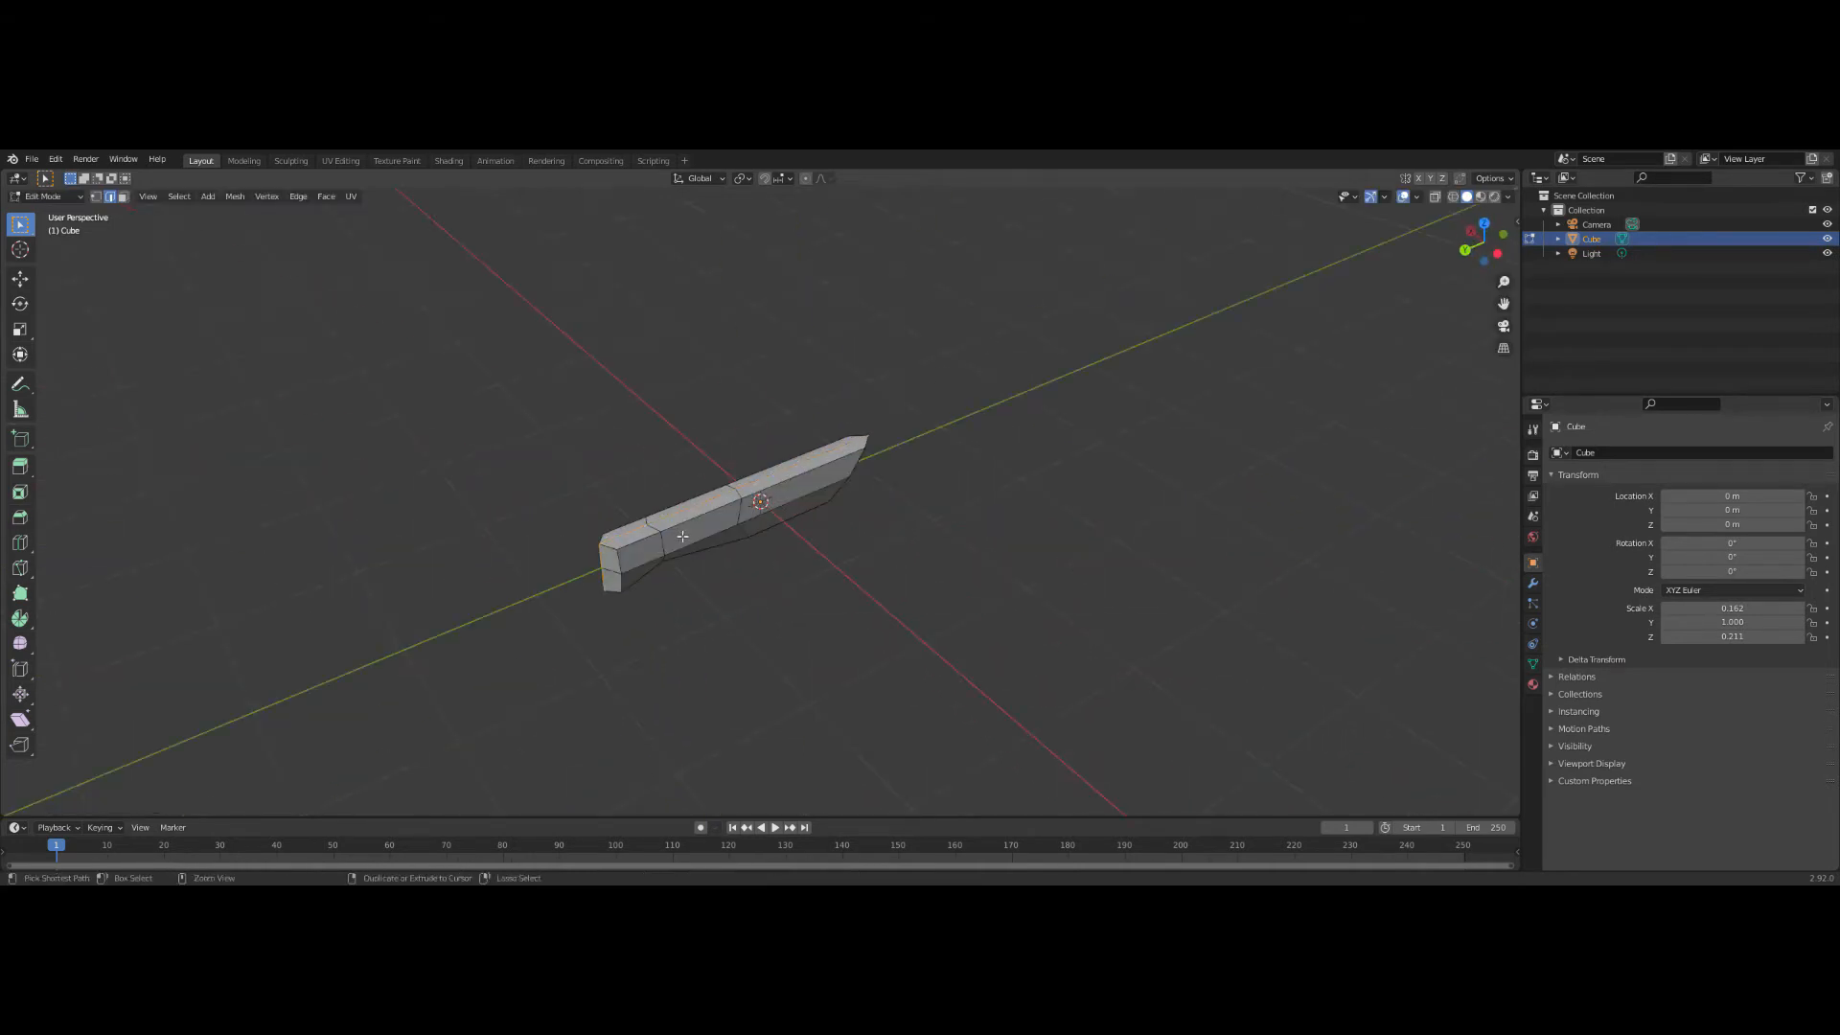
pyautogui.press('s')
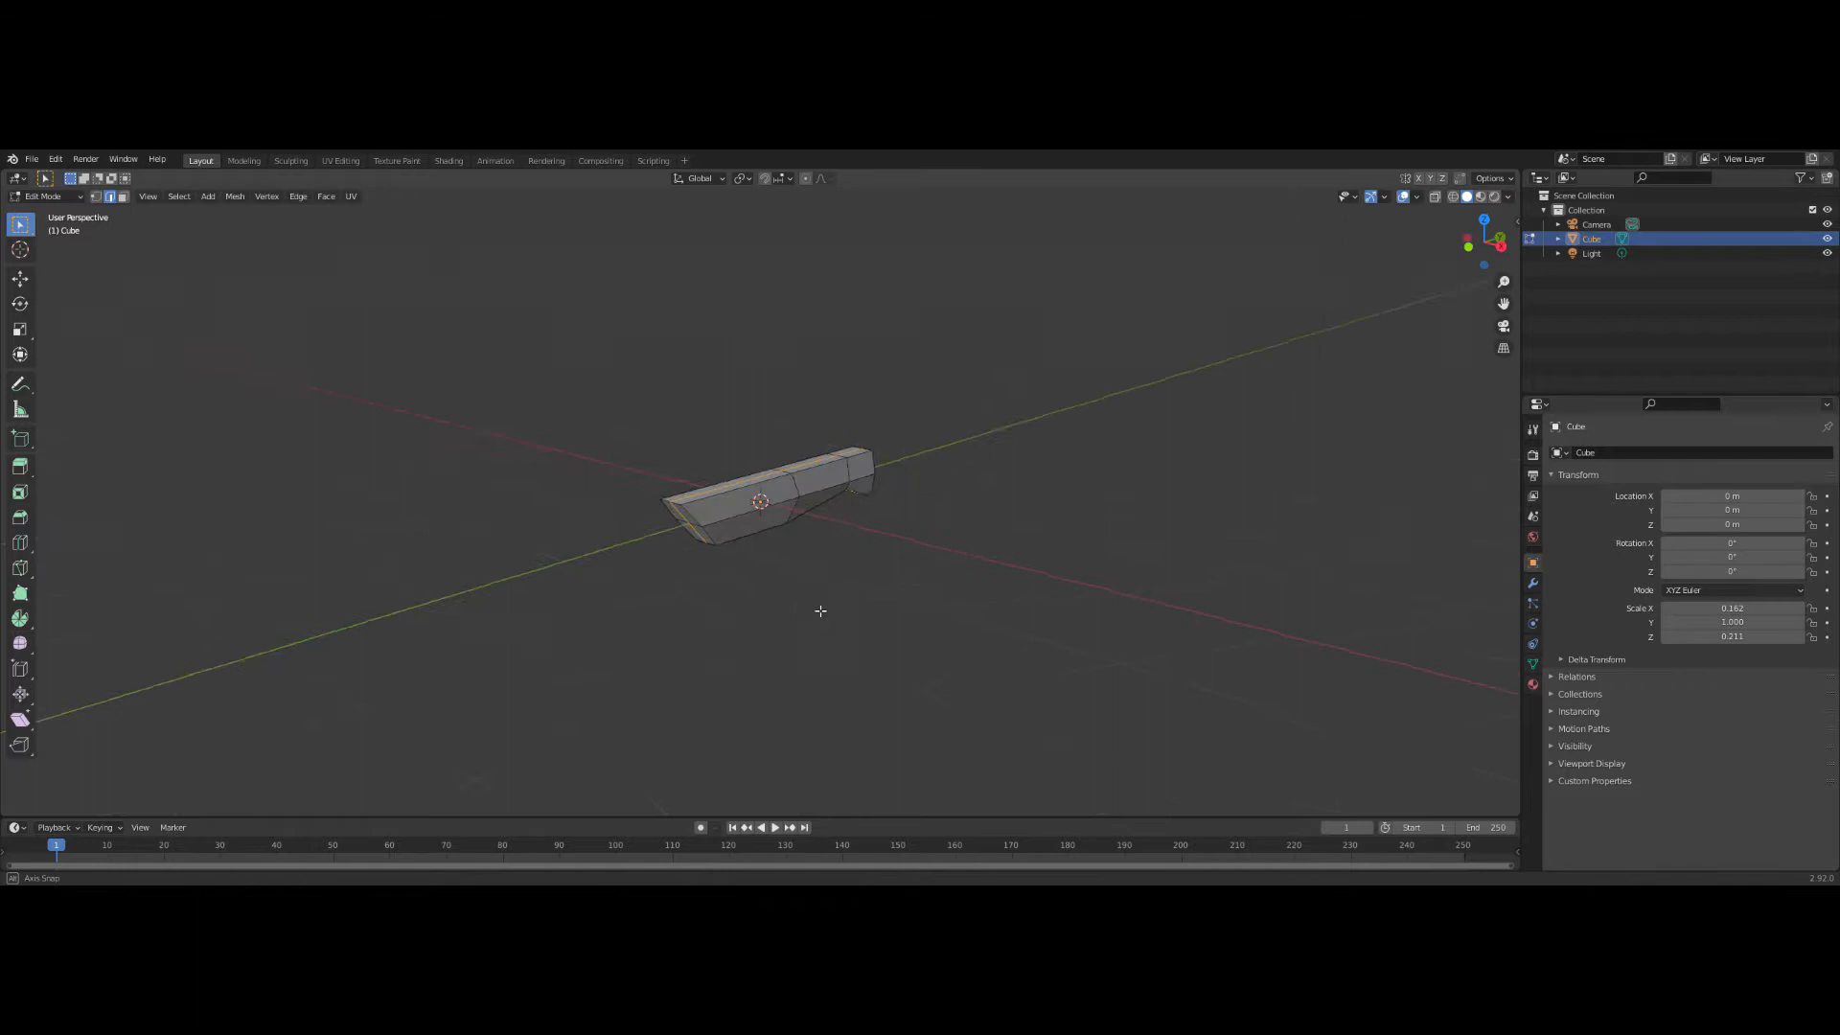
pyautogui.press('3')
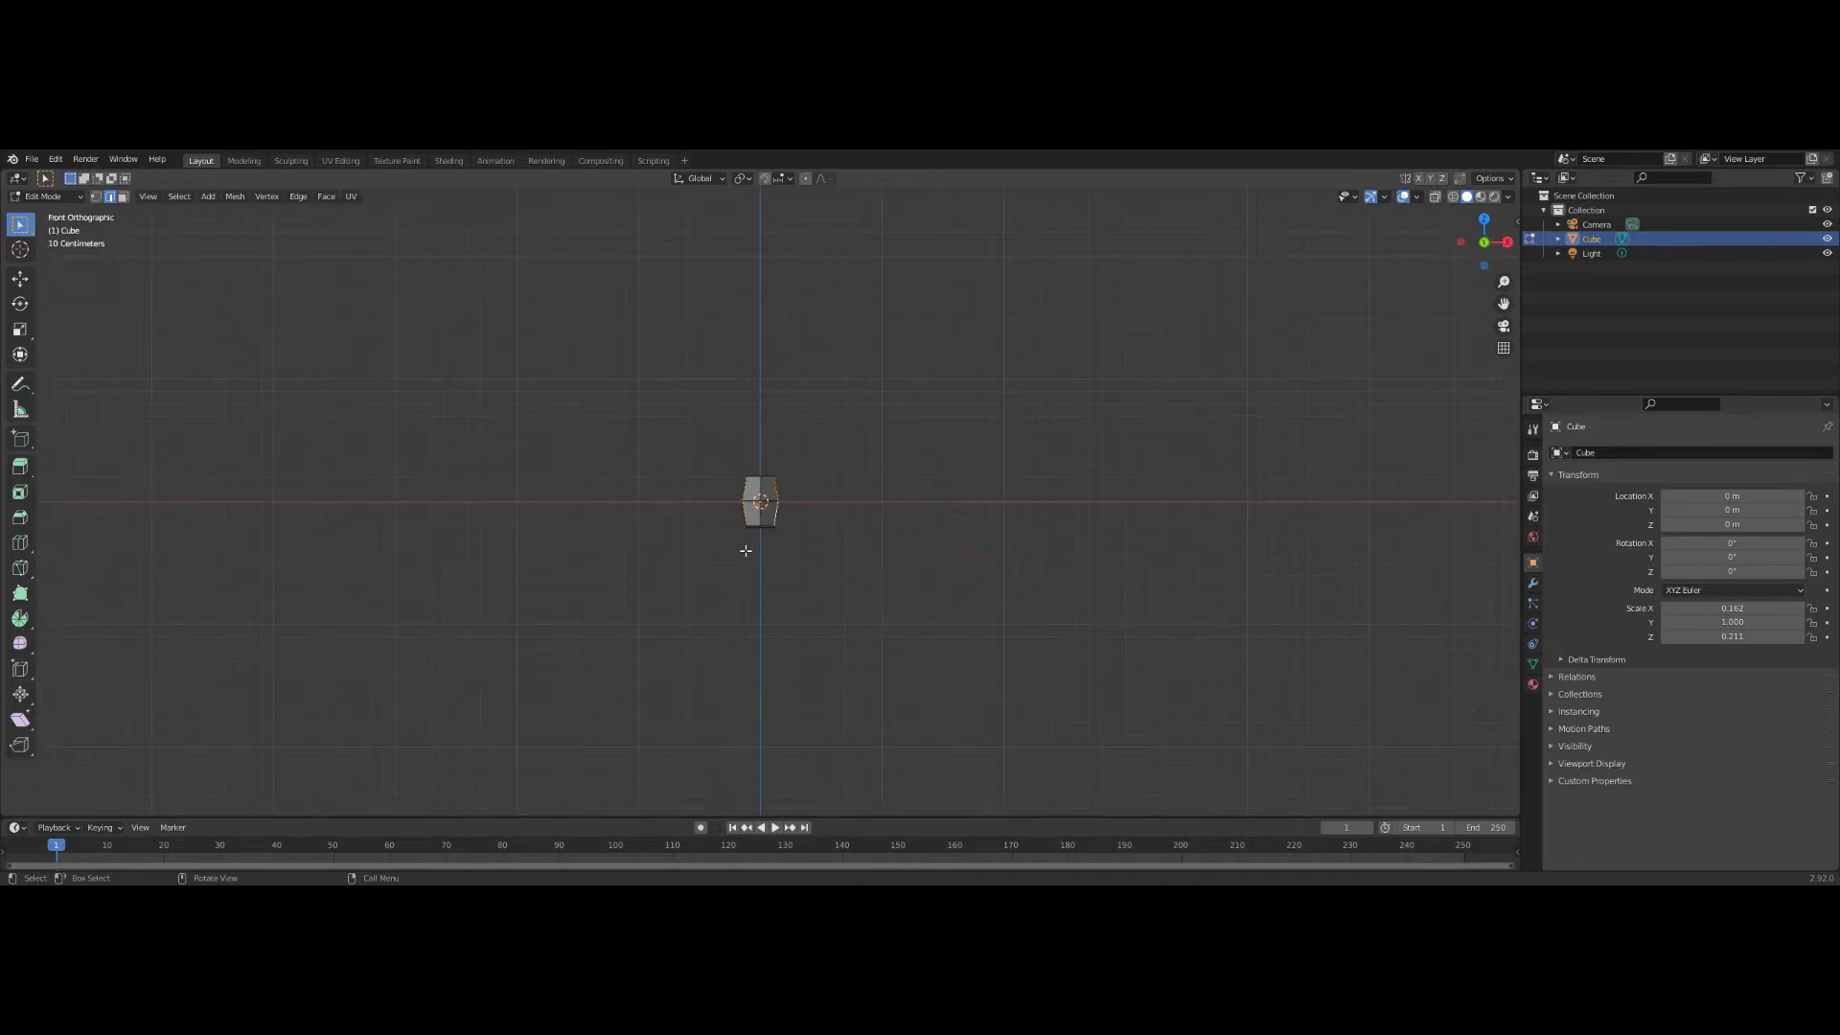
pyautogui.moveTo(761, 504); pyautogui.dragTo(719, 630)
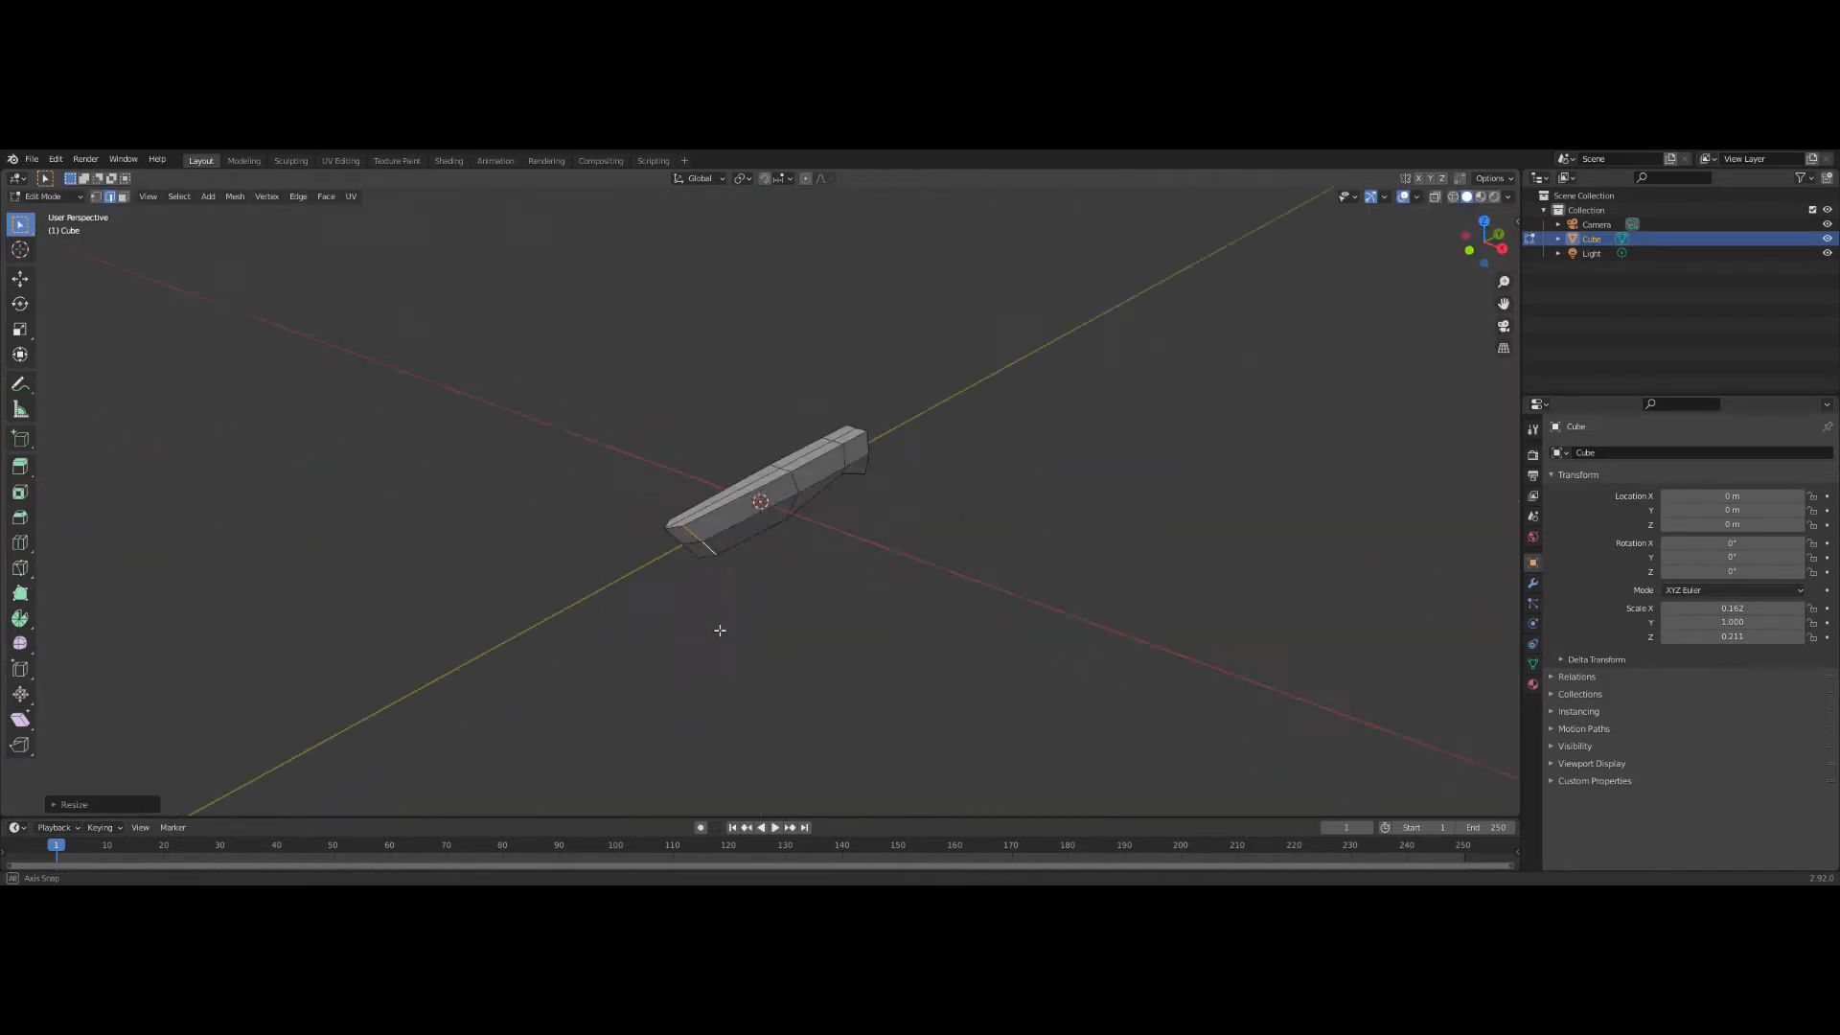
pyautogui.moveTo(761, 504); pyautogui.dragTo(869, 506)
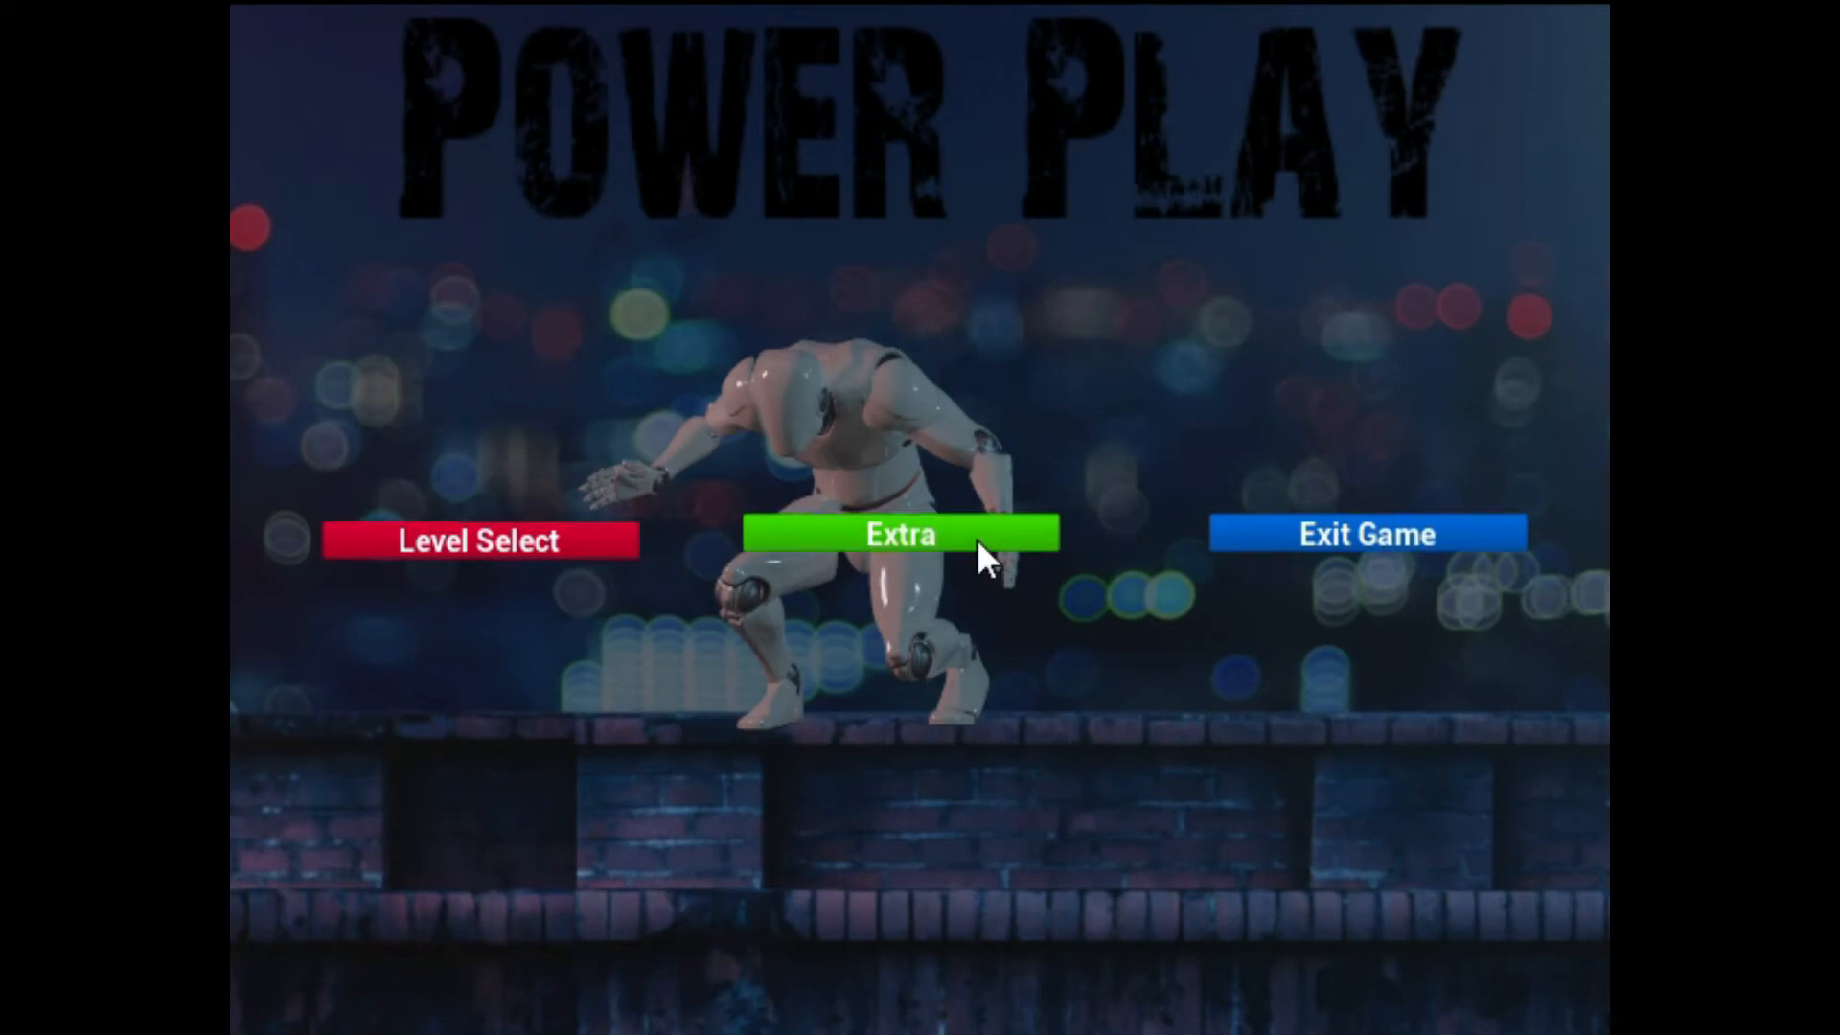
pyautogui.moveTo(563, 557)
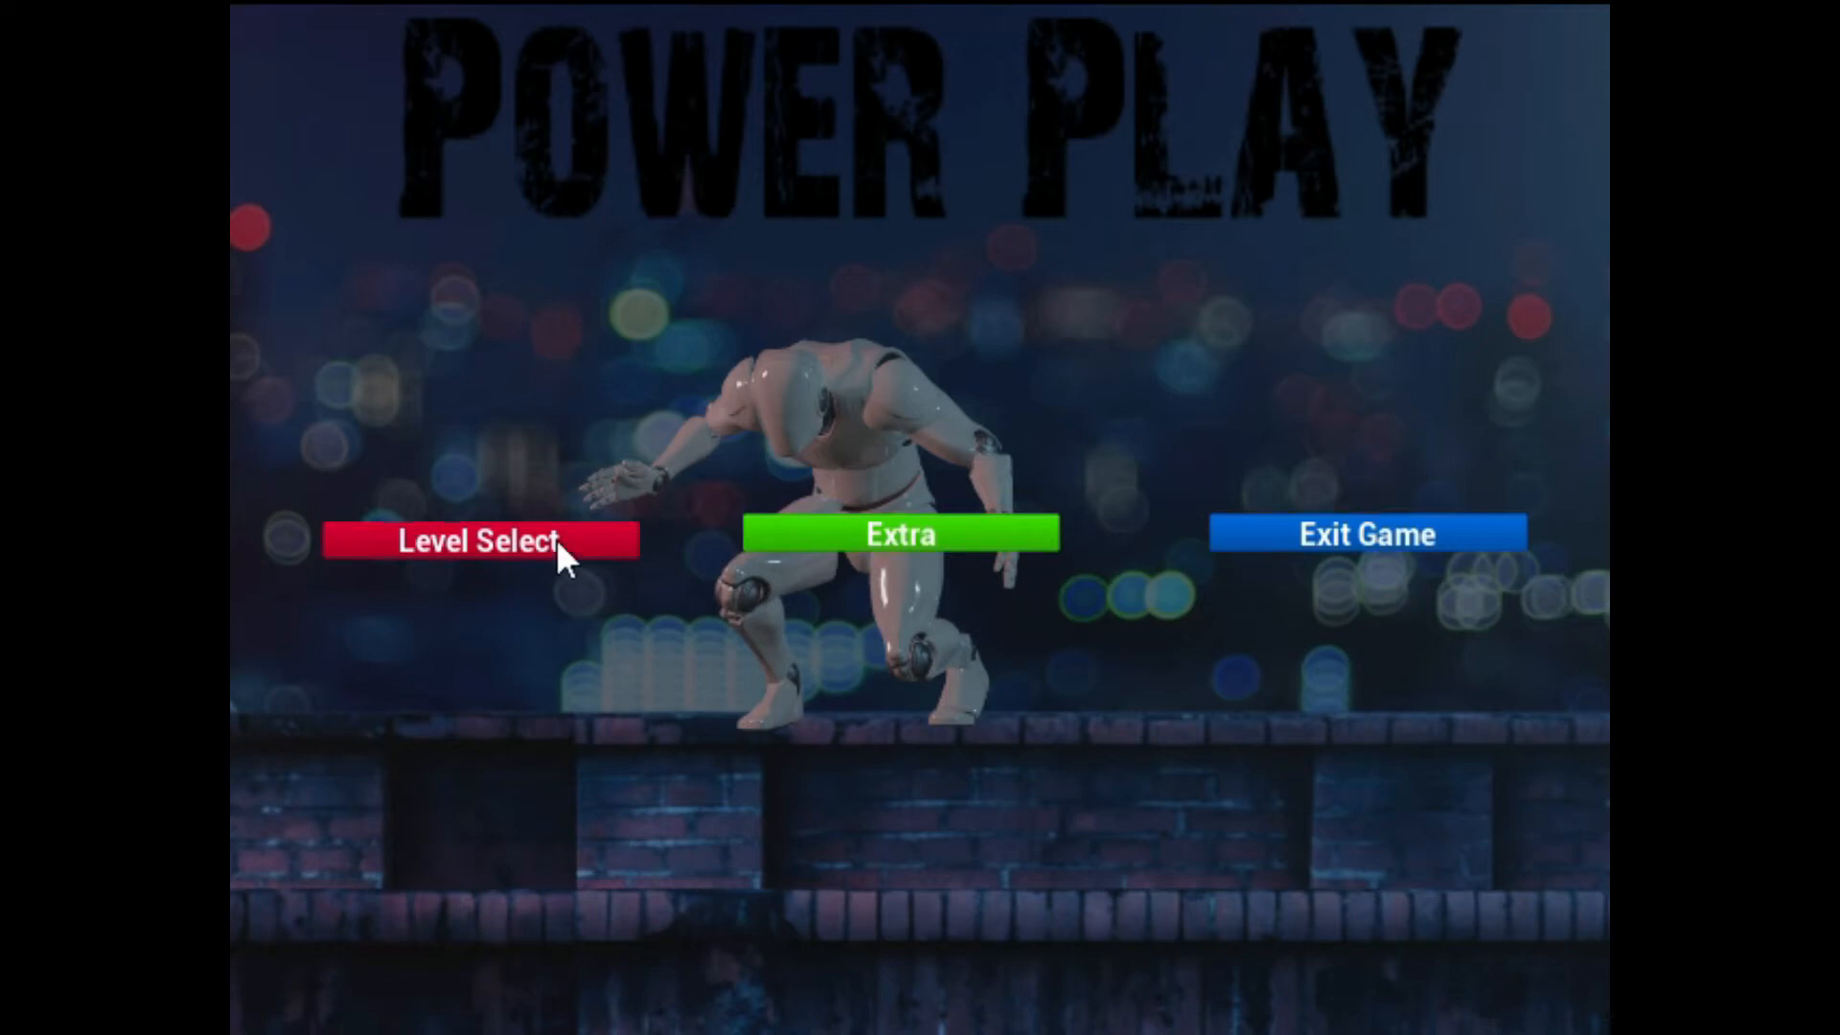
pyautogui.moveTo(437, 552)
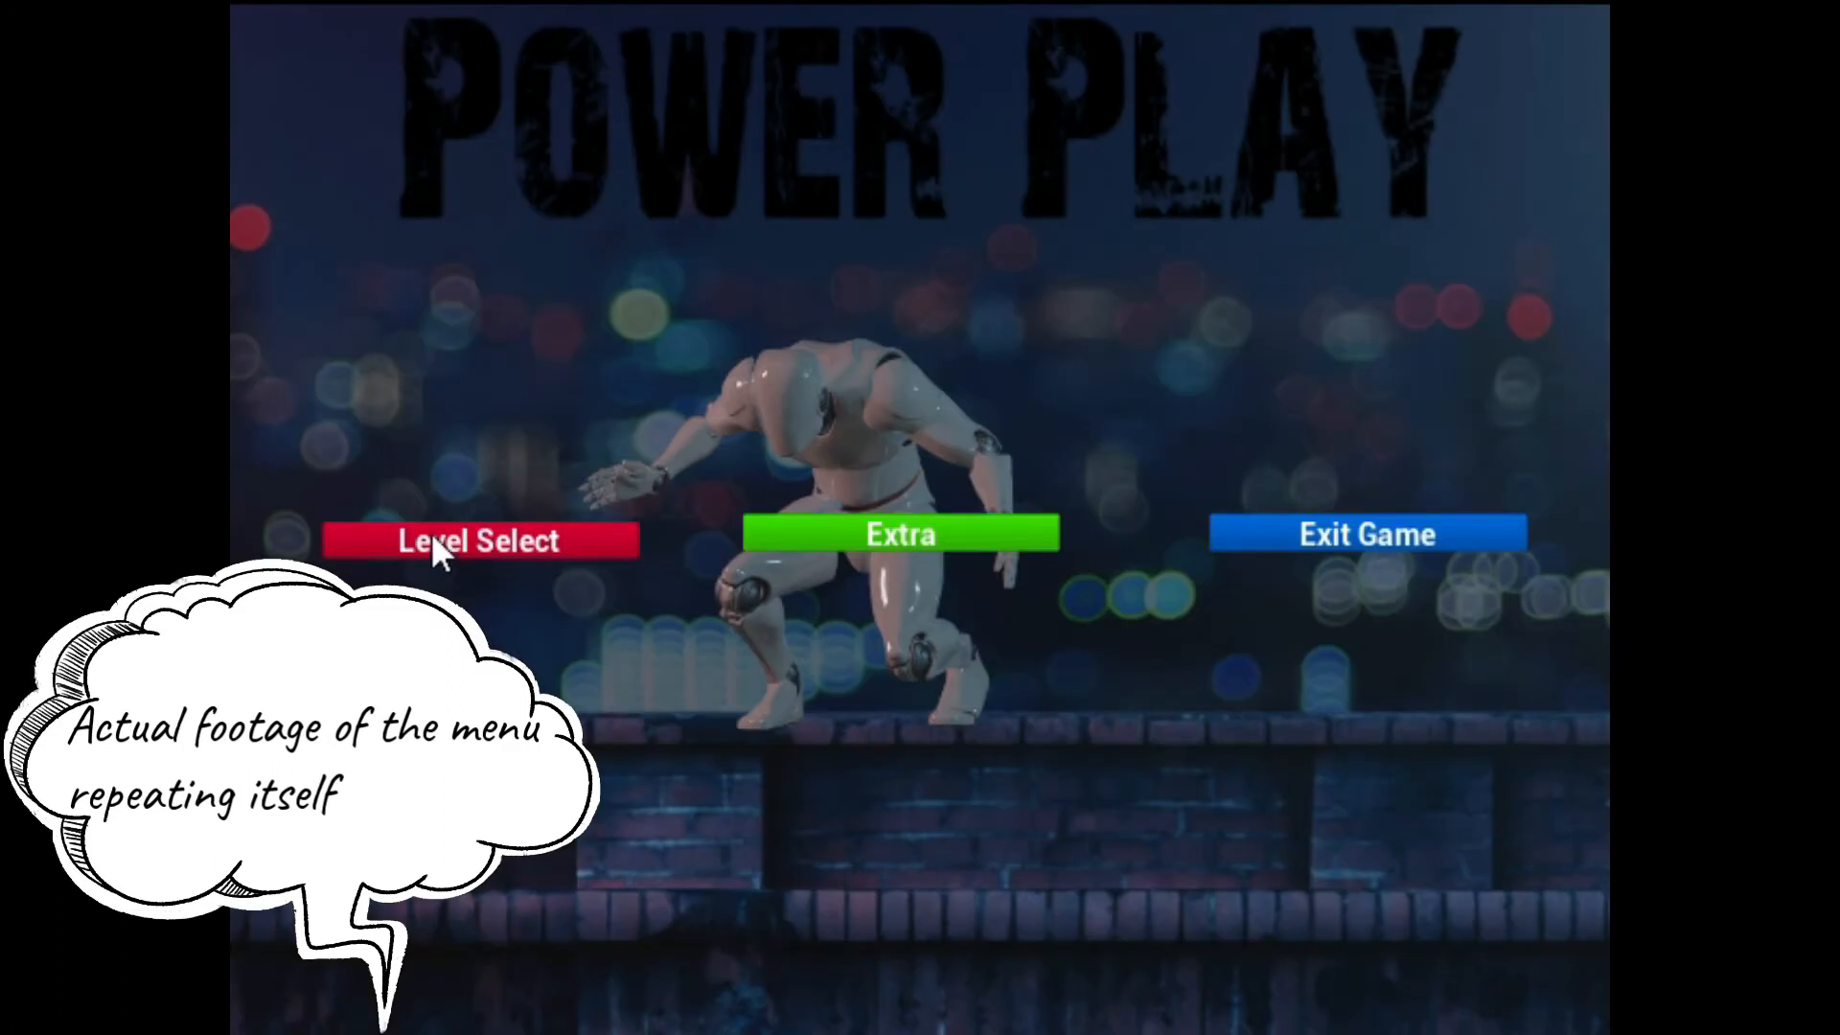
pyautogui.click(477, 539)
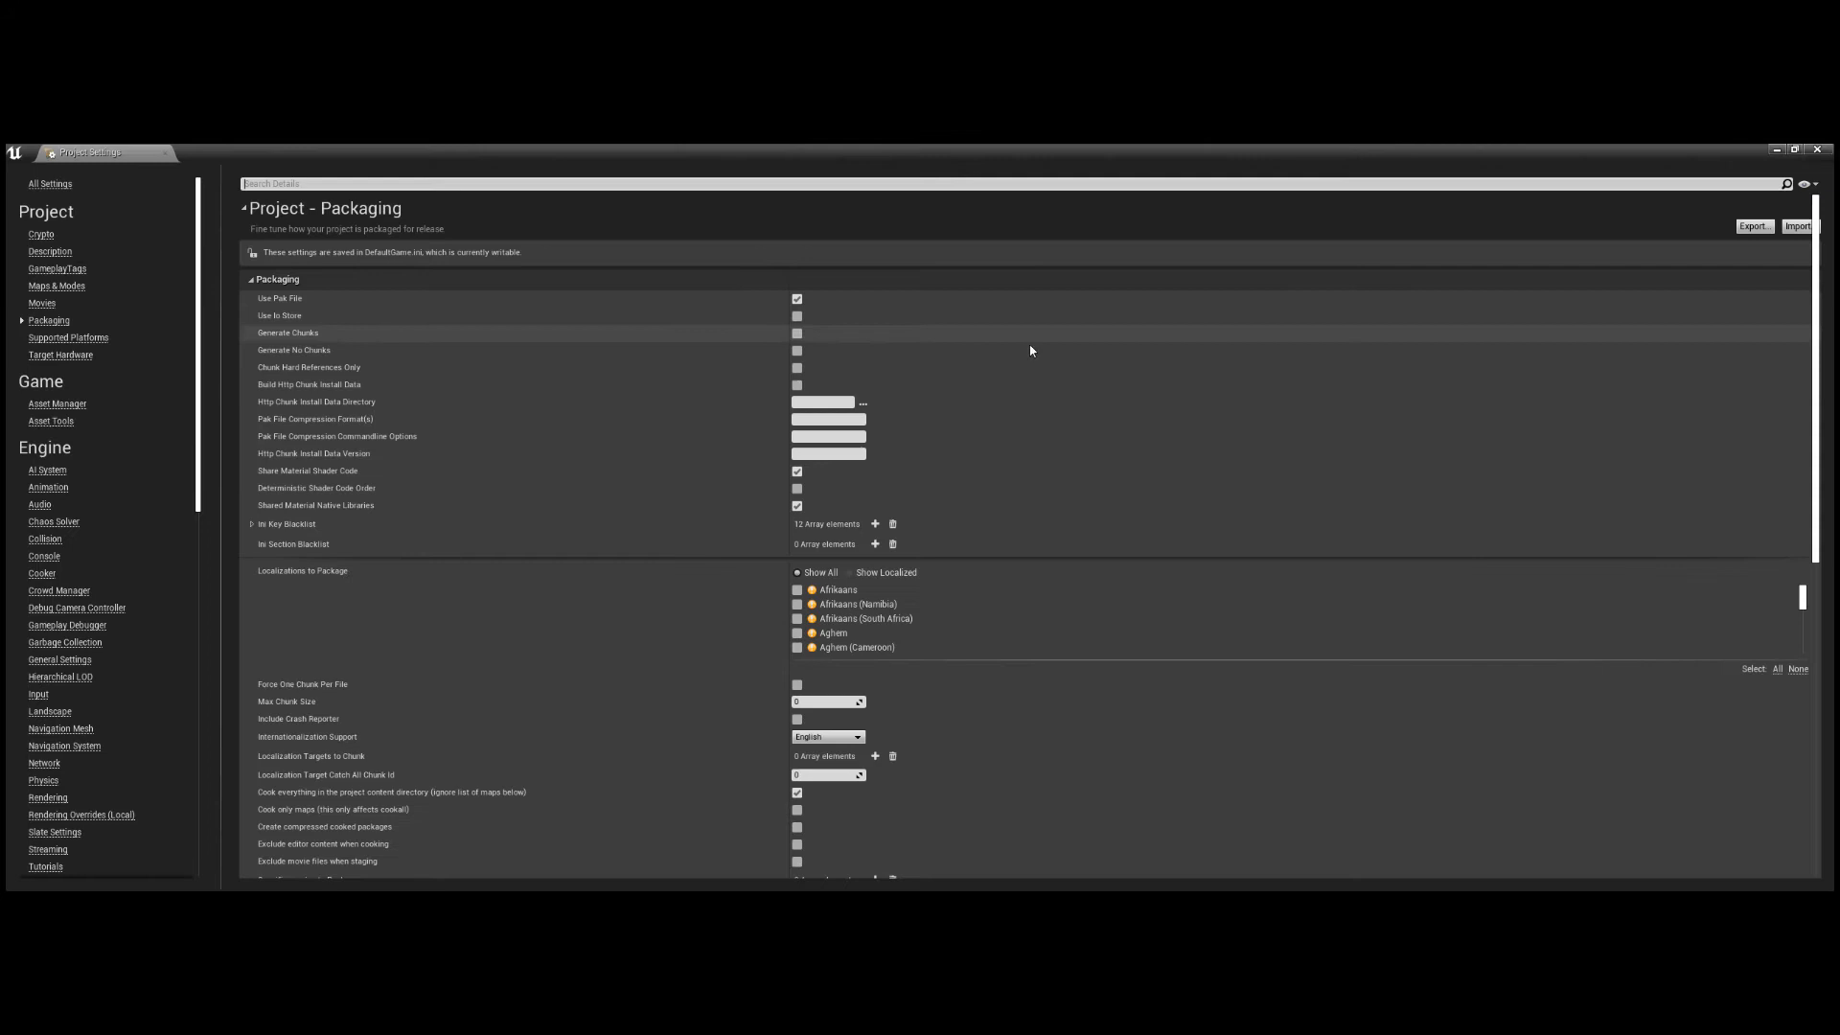
pyautogui.scroll(-3)
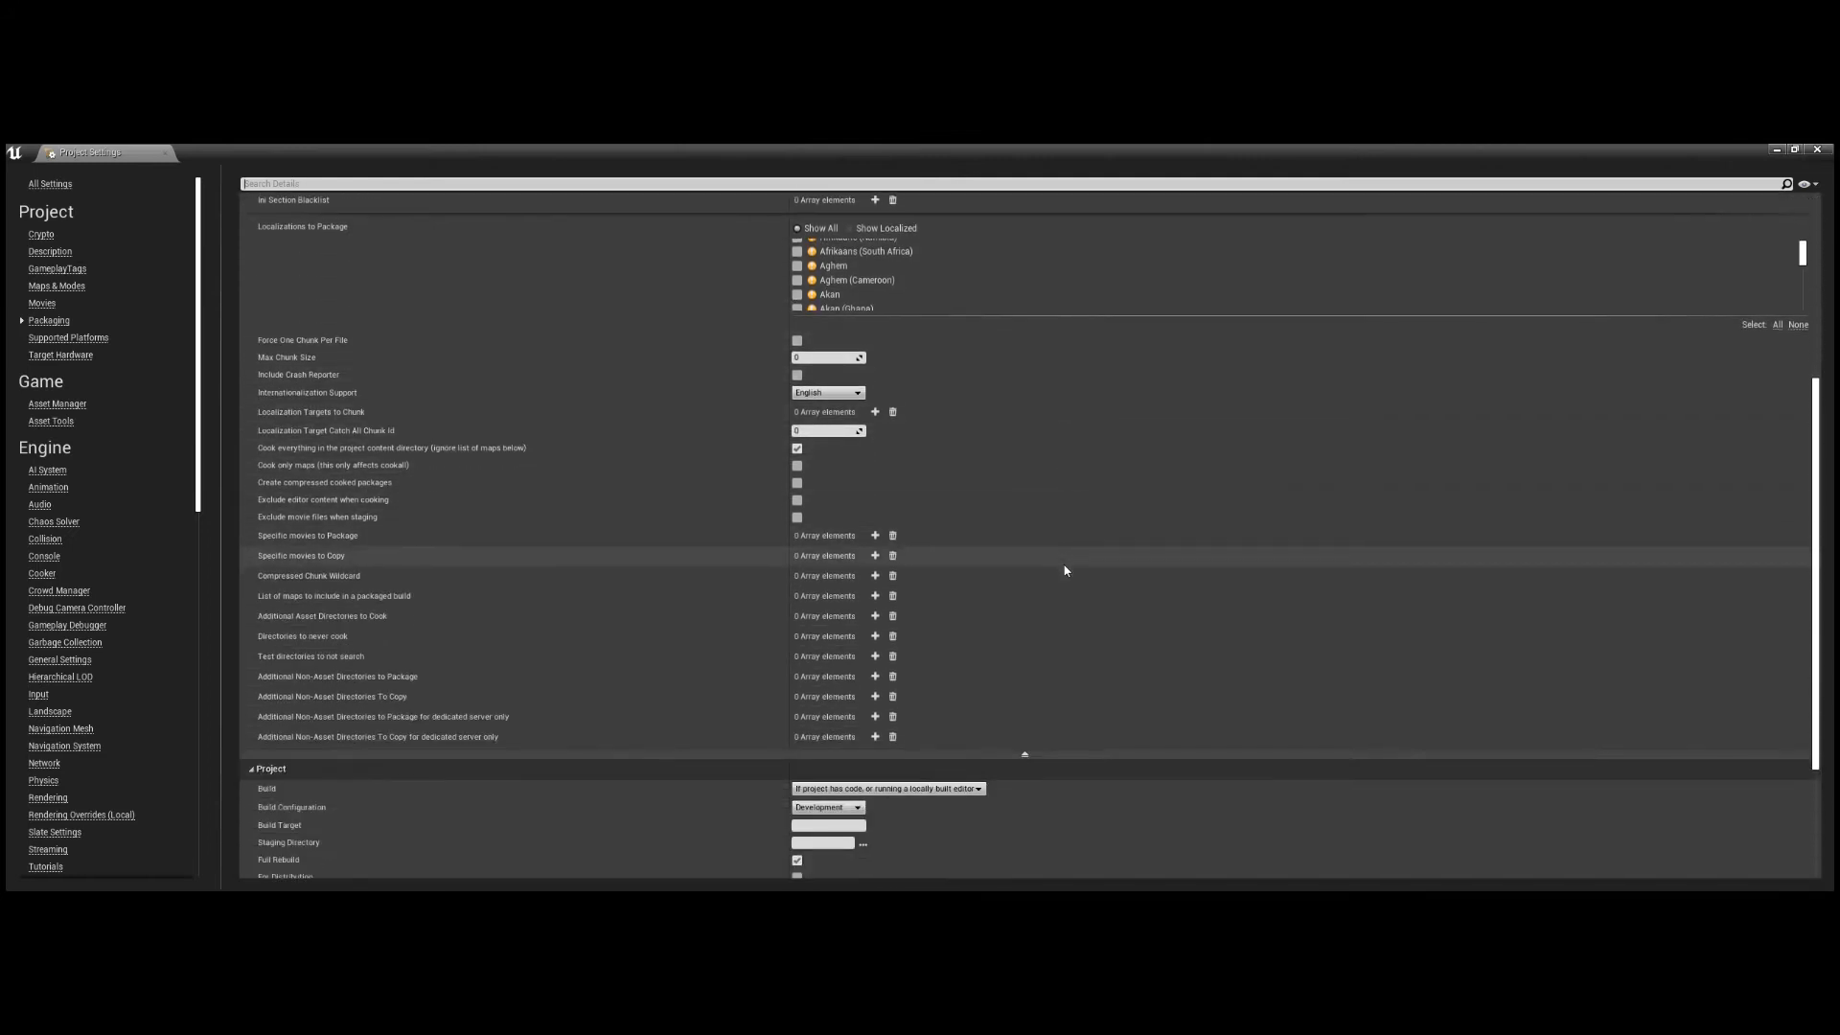
pyautogui.scroll(-3)
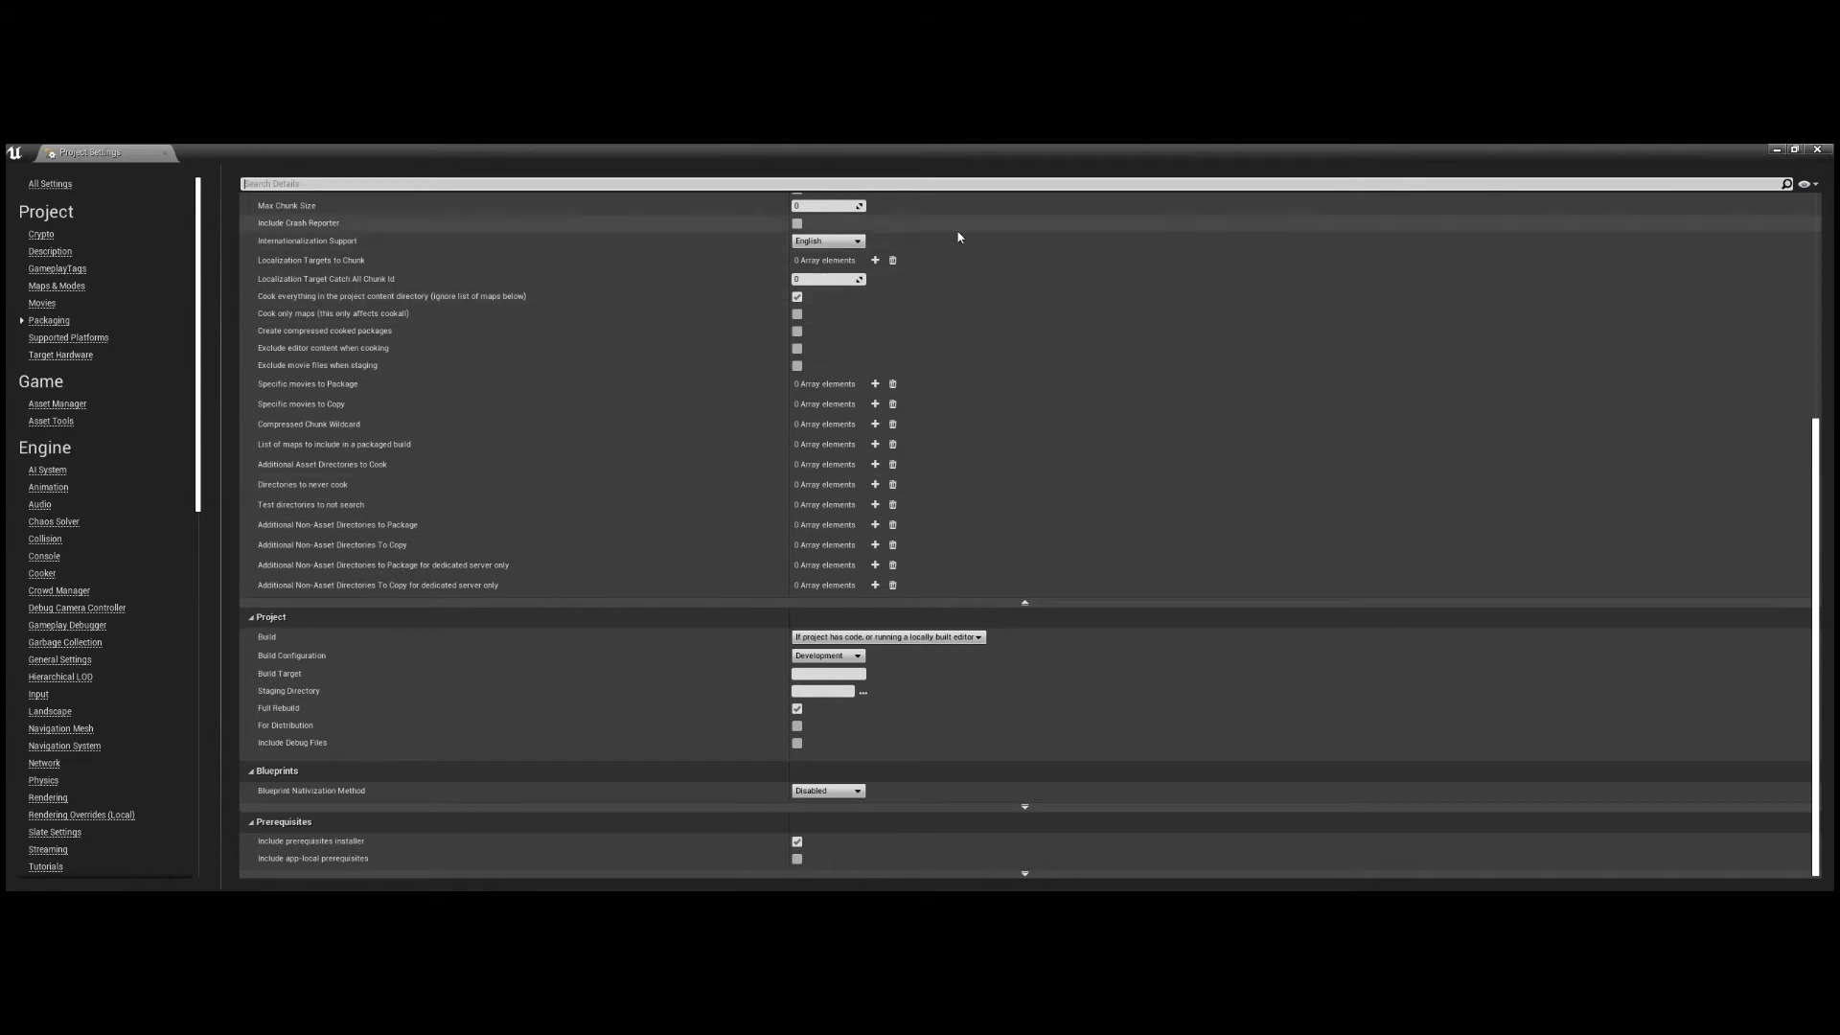
pyautogui.moveTo(280, 525)
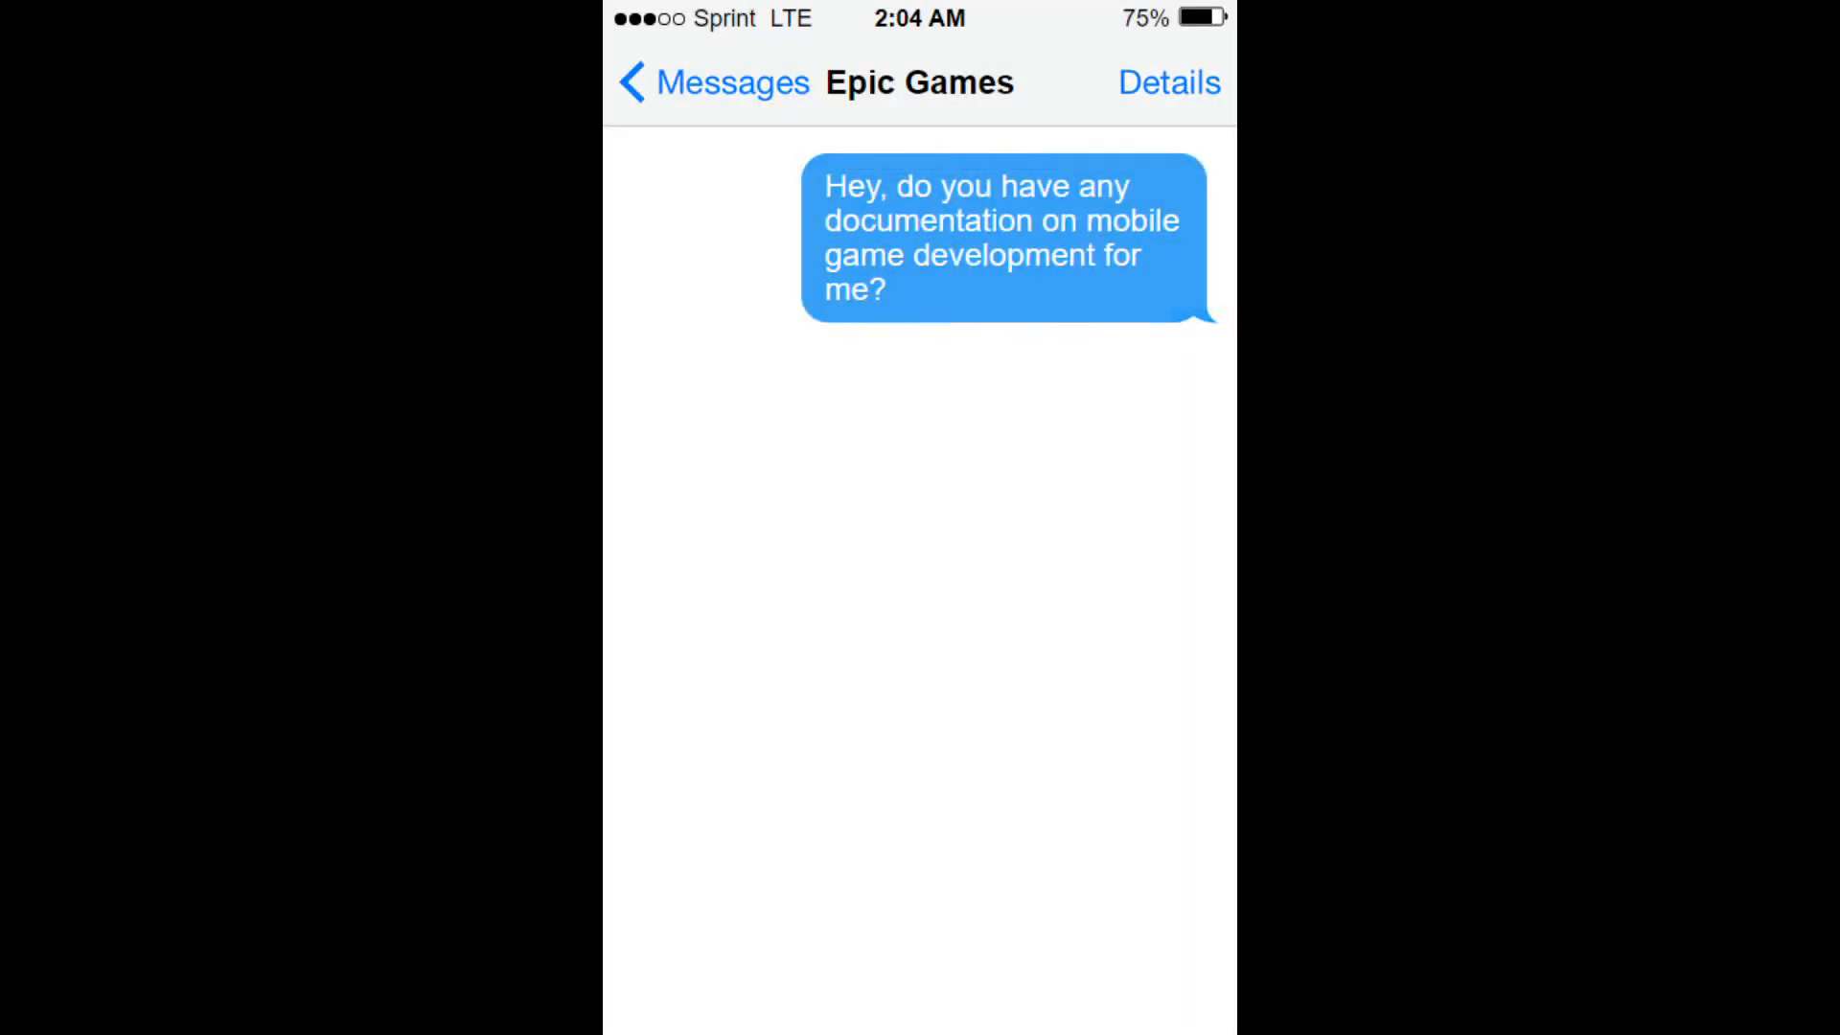
# - Send Epic Games the message 'I would appreciate it if you could send me something'
pyautogui.write('I would appreciate it if you could send me something')
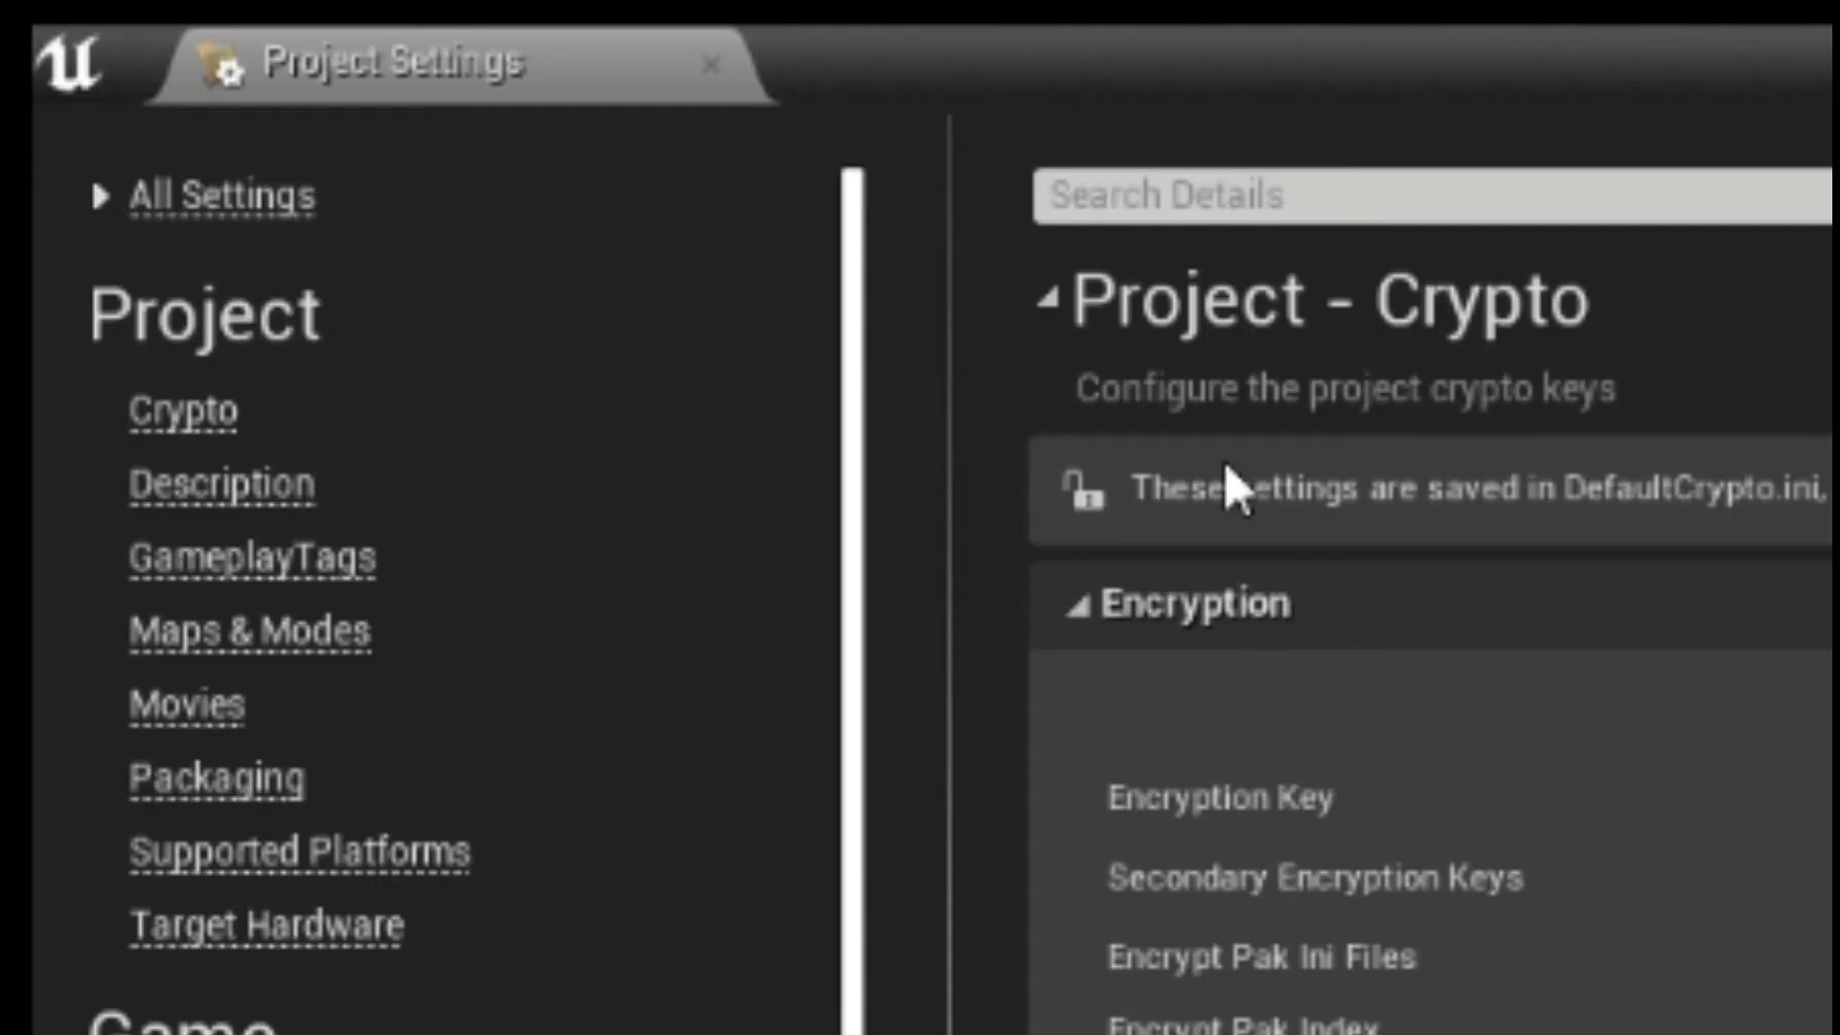
# - Show the Crypto encryption page under Project in Project Settings
pyautogui.click(210, 776)
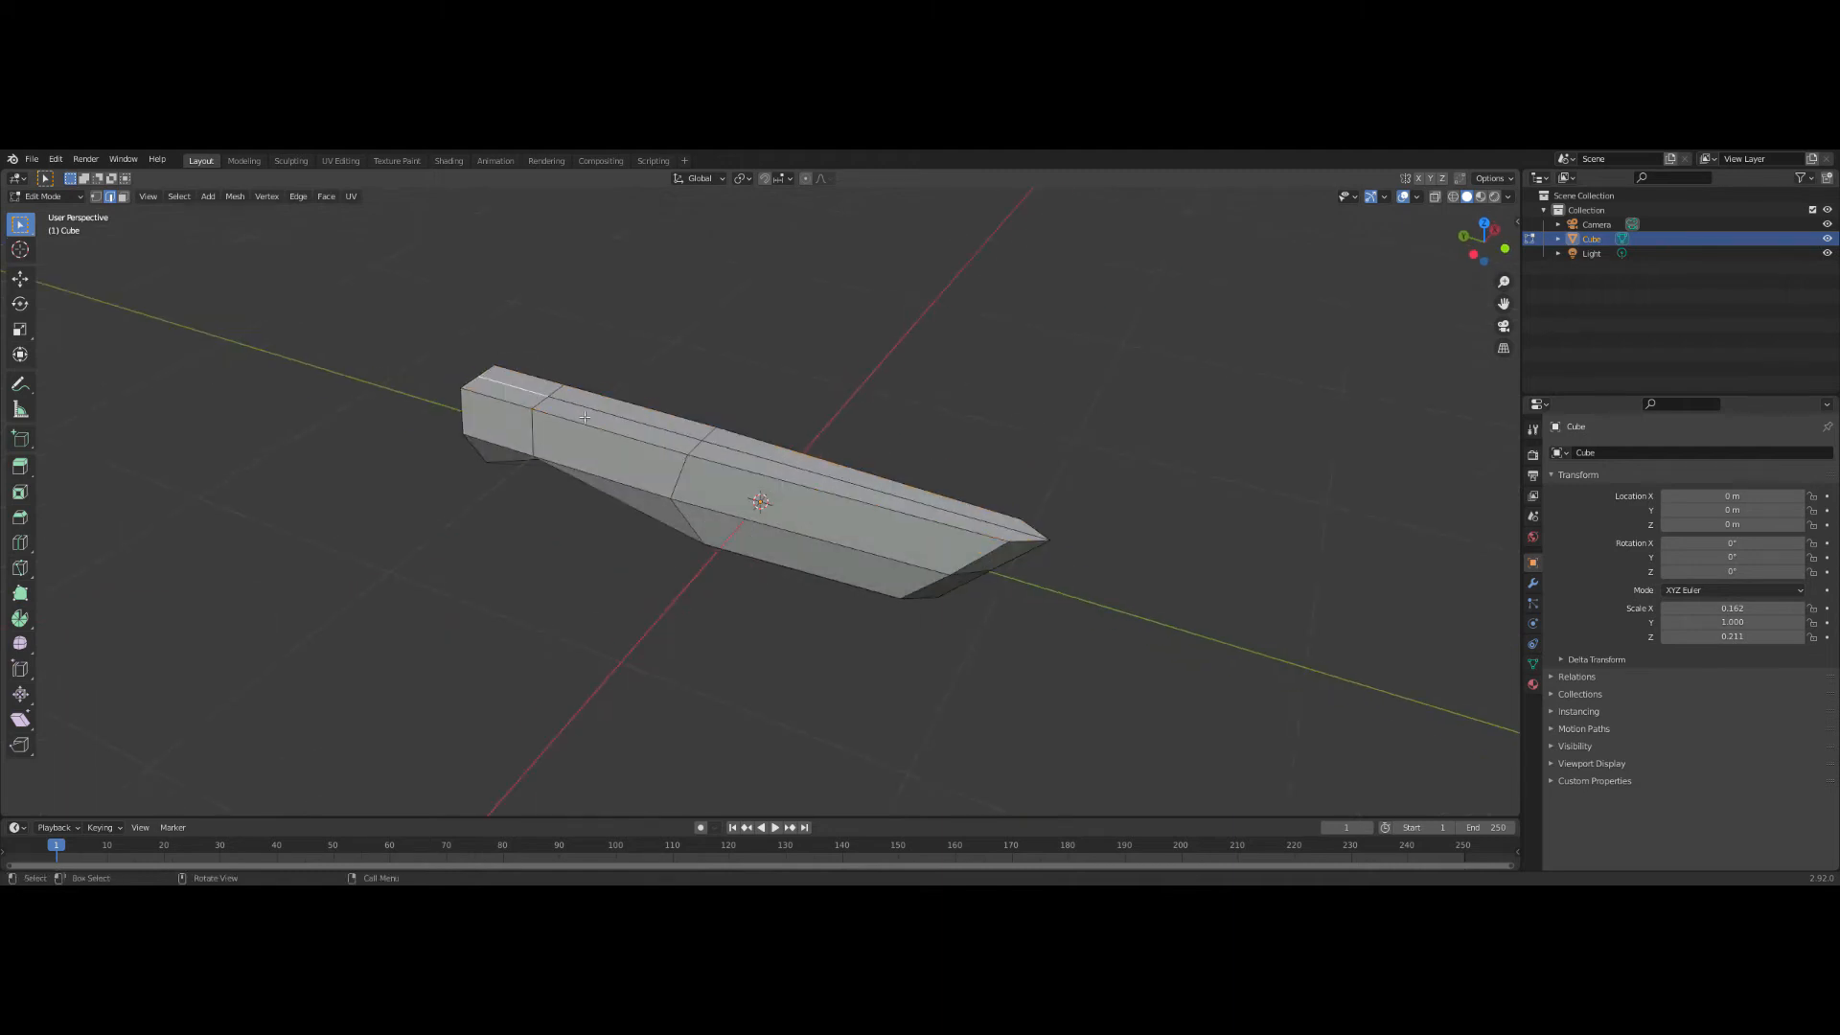
# - Move the handle's front vertices along Z to give it a pointed end and sloped lower edge
pyautogui.press('g')
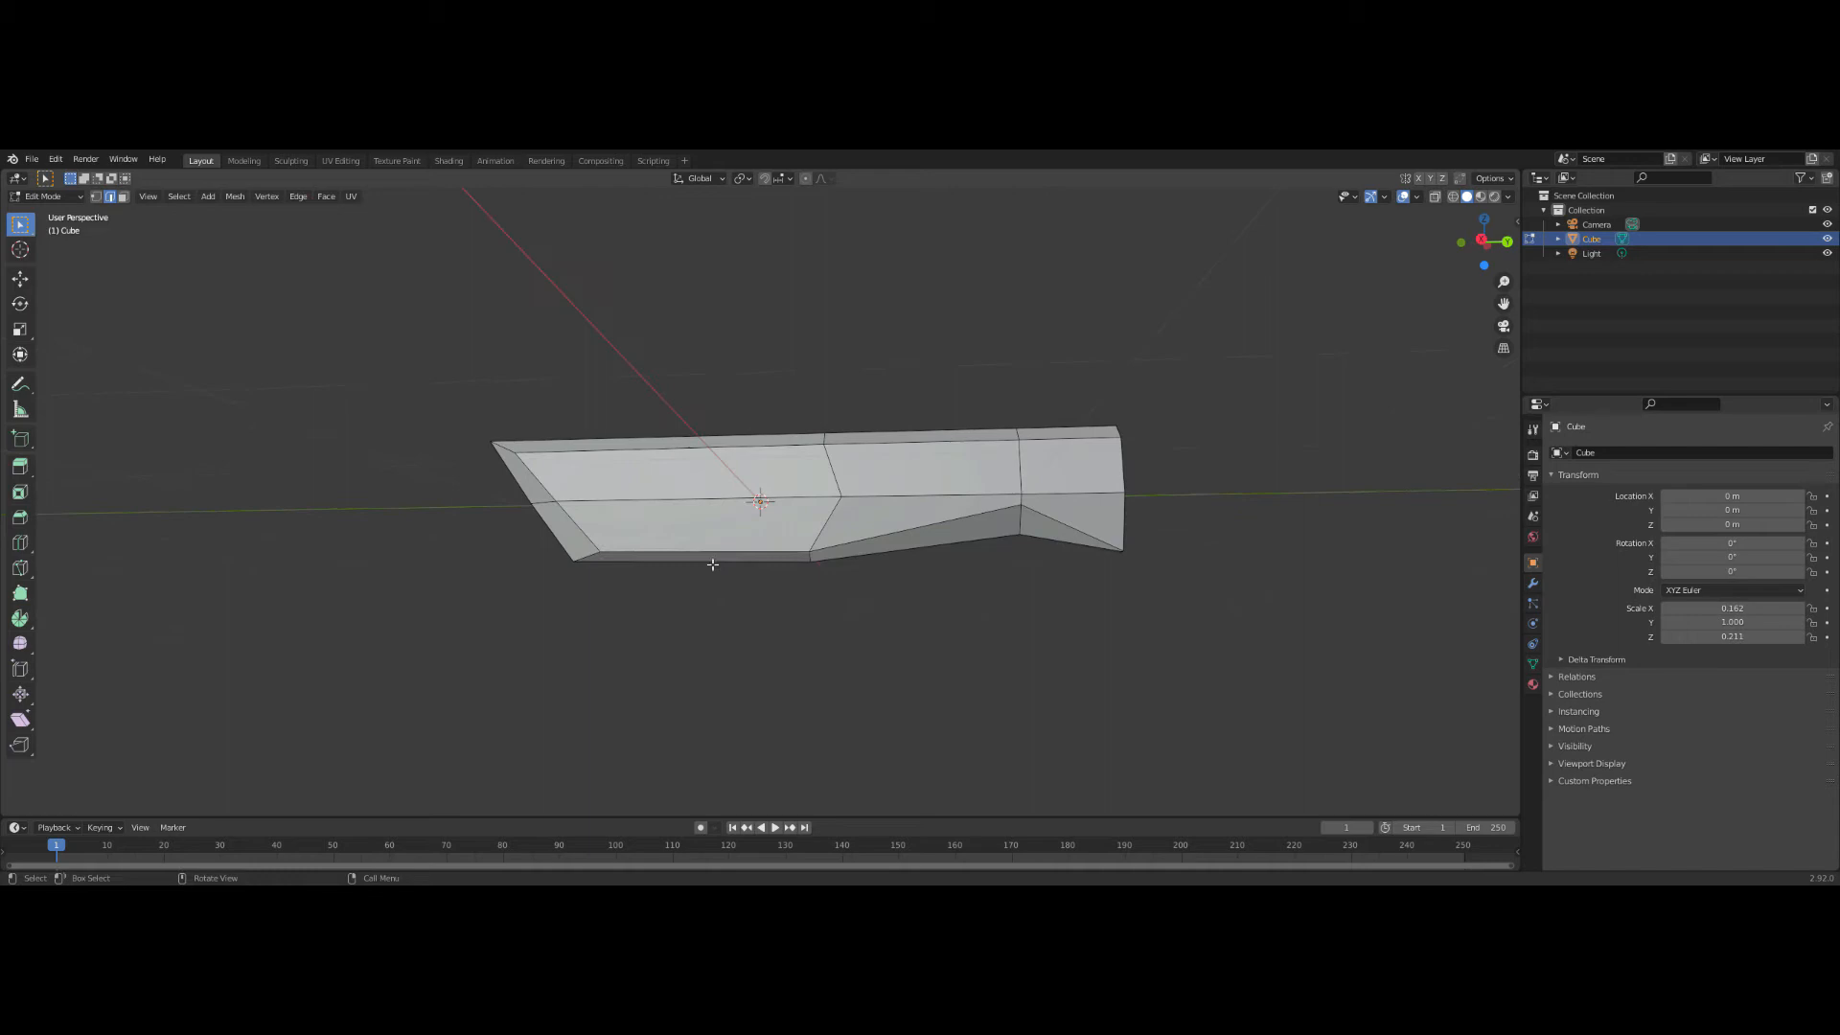
pyautogui.press('g')
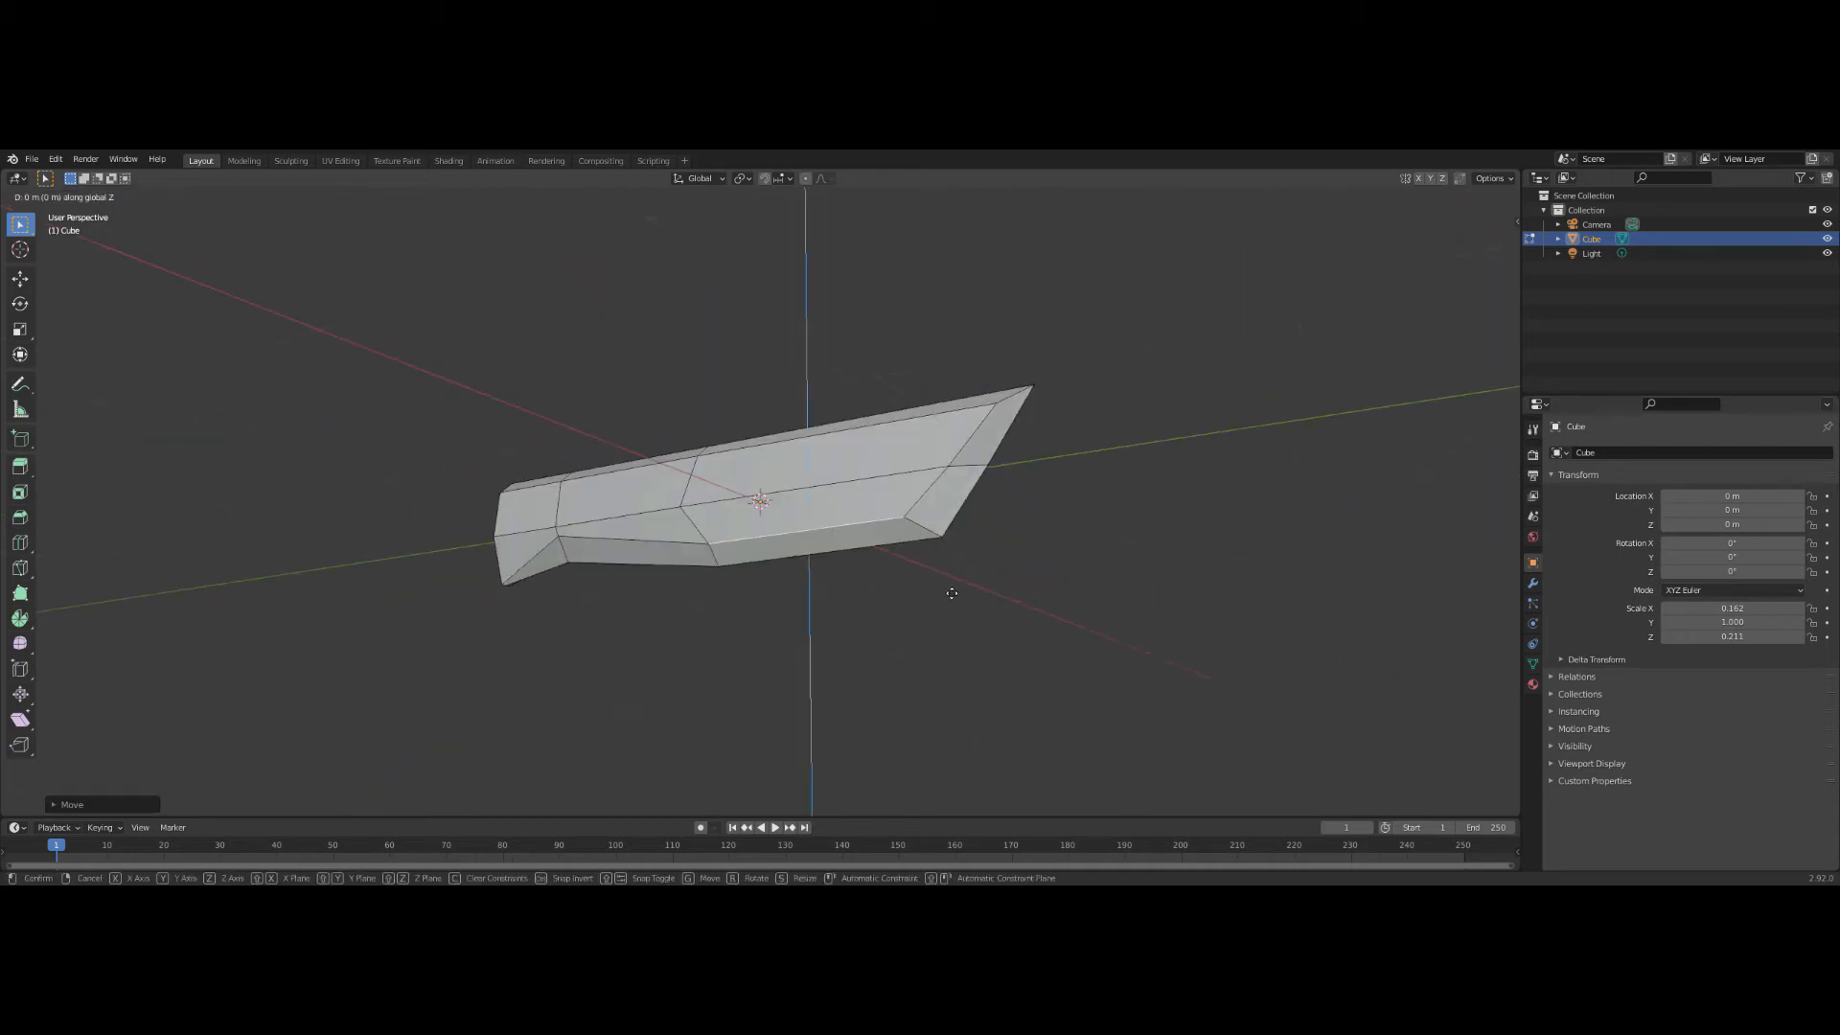
pyautogui.press('3')
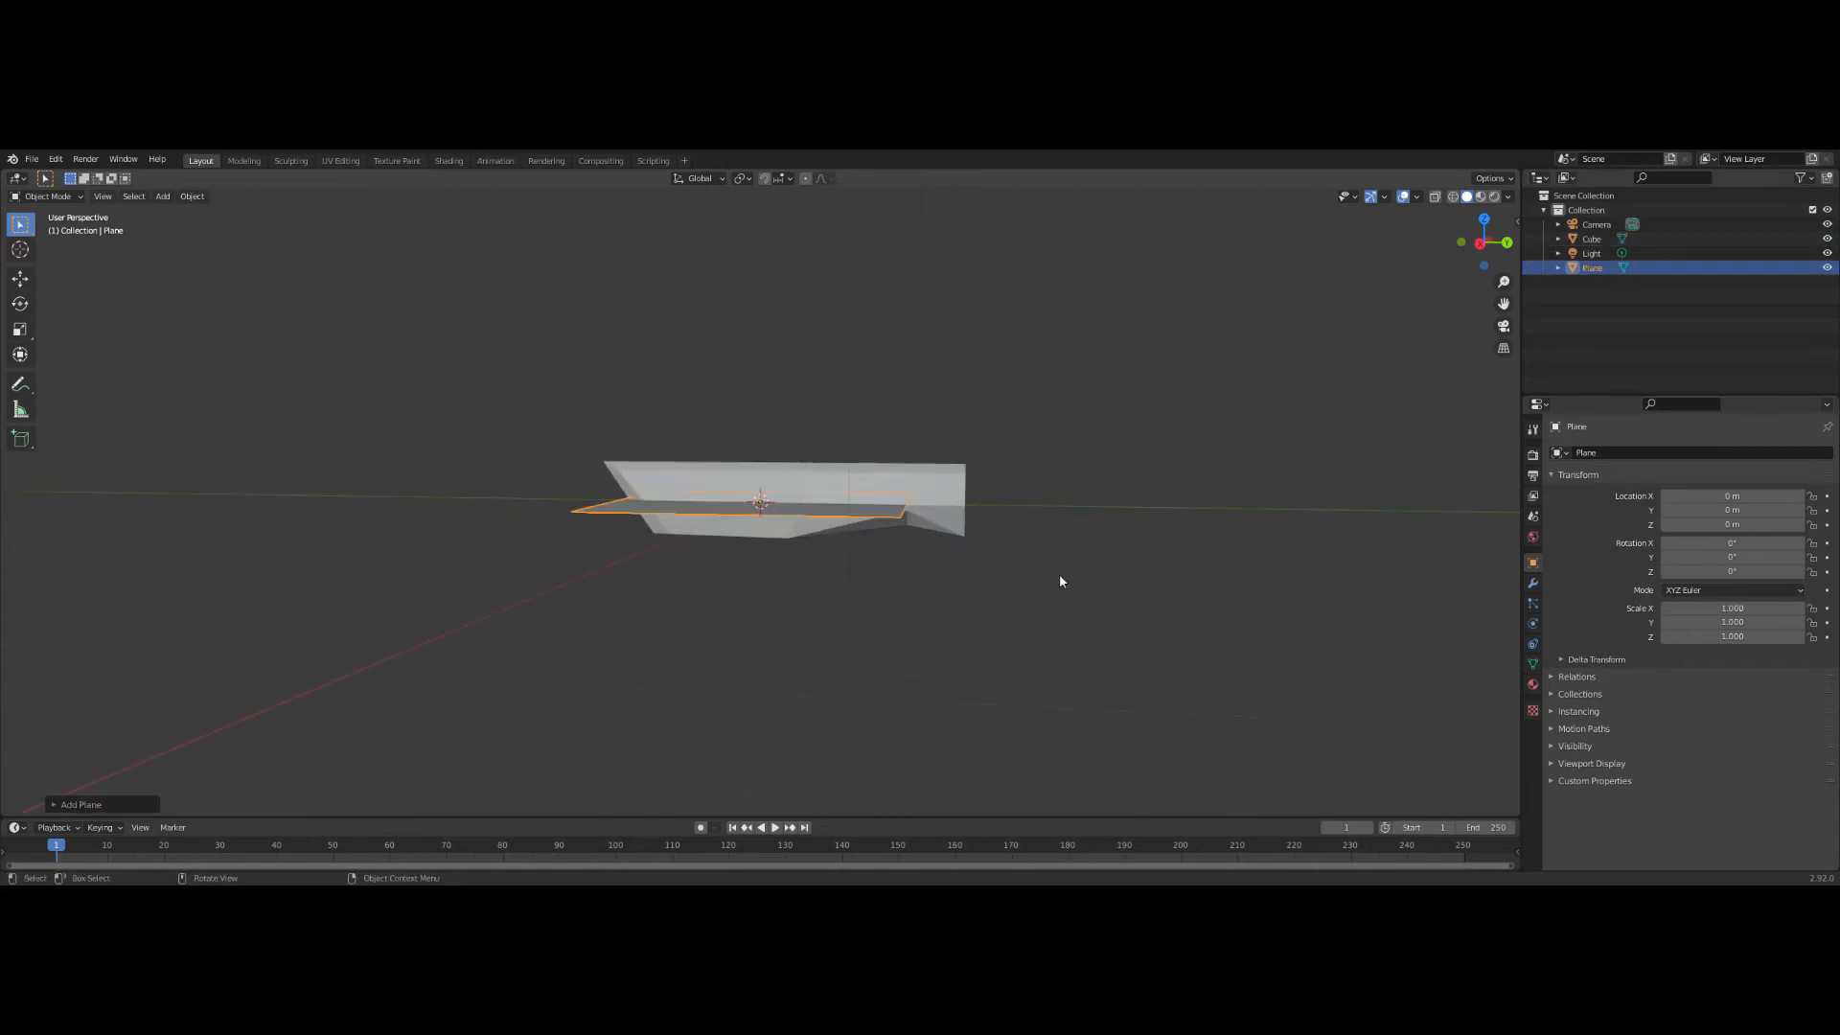
# - Adjust the new plane and position it upright against the handle as the blade
pyautogui.moveTo(762, 504); pyautogui.dragTo(1110, 505)
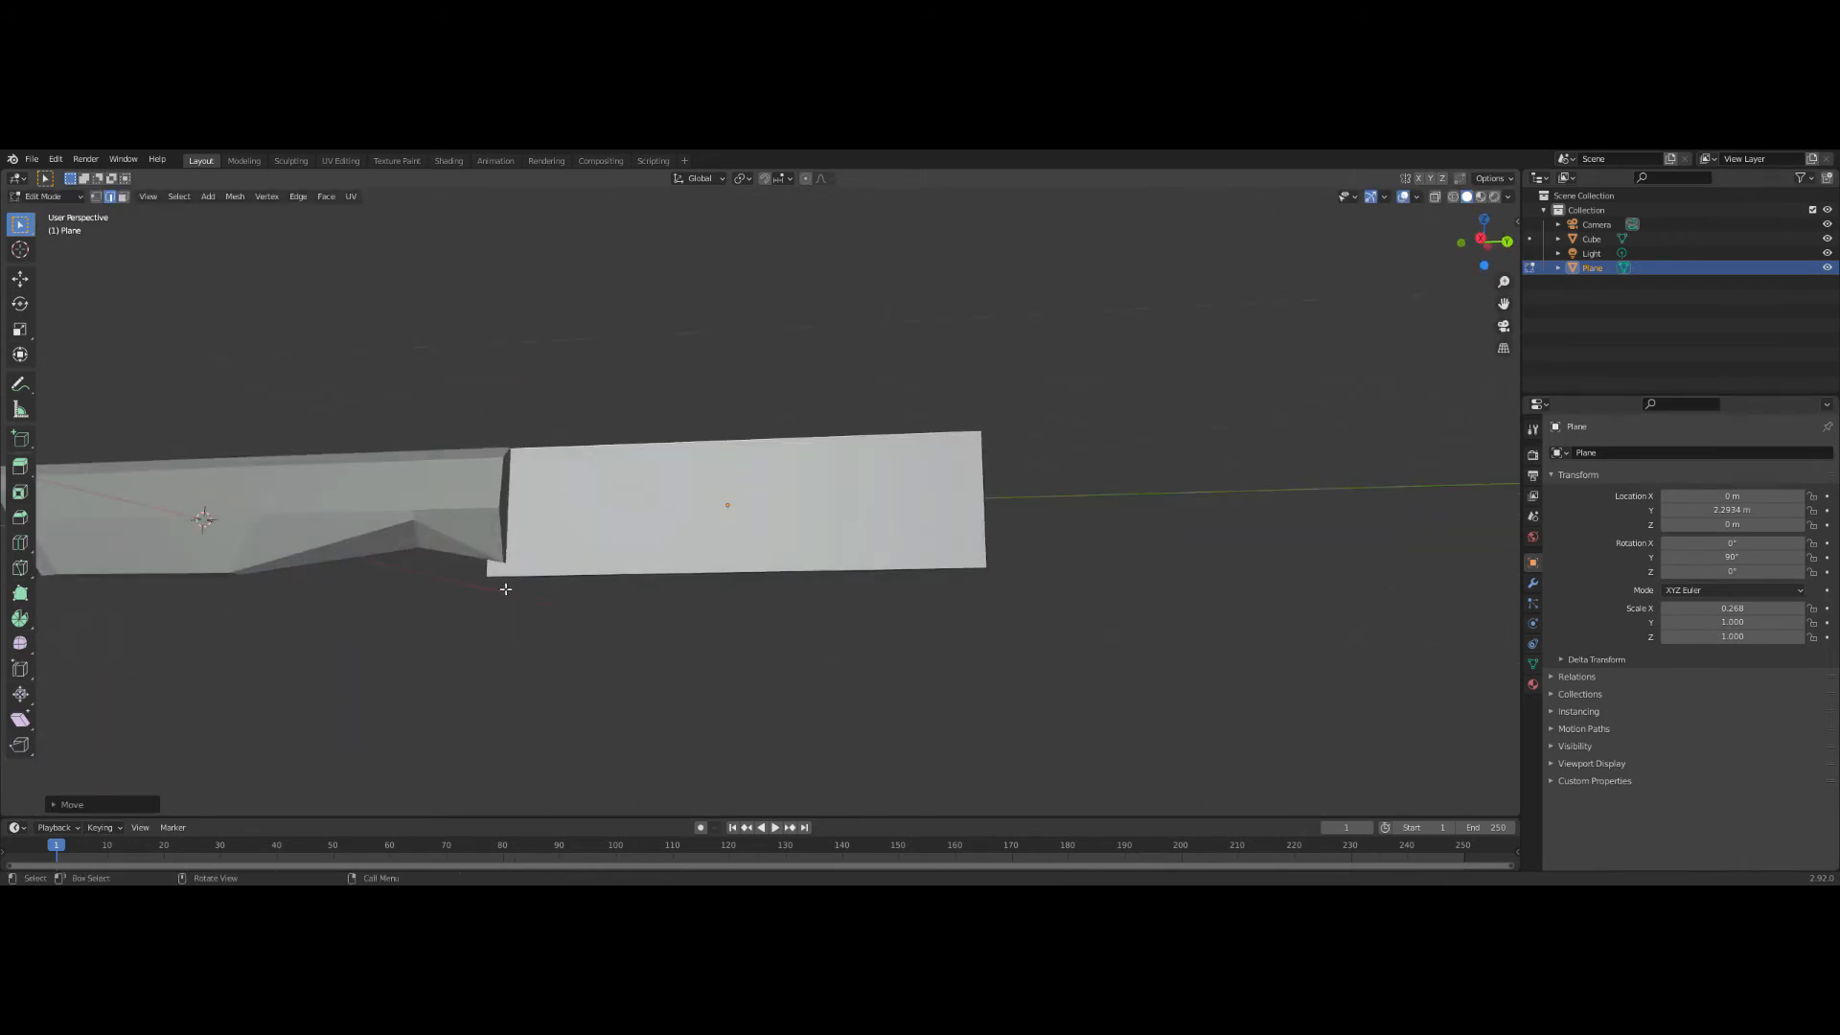
pyautogui.press('g')
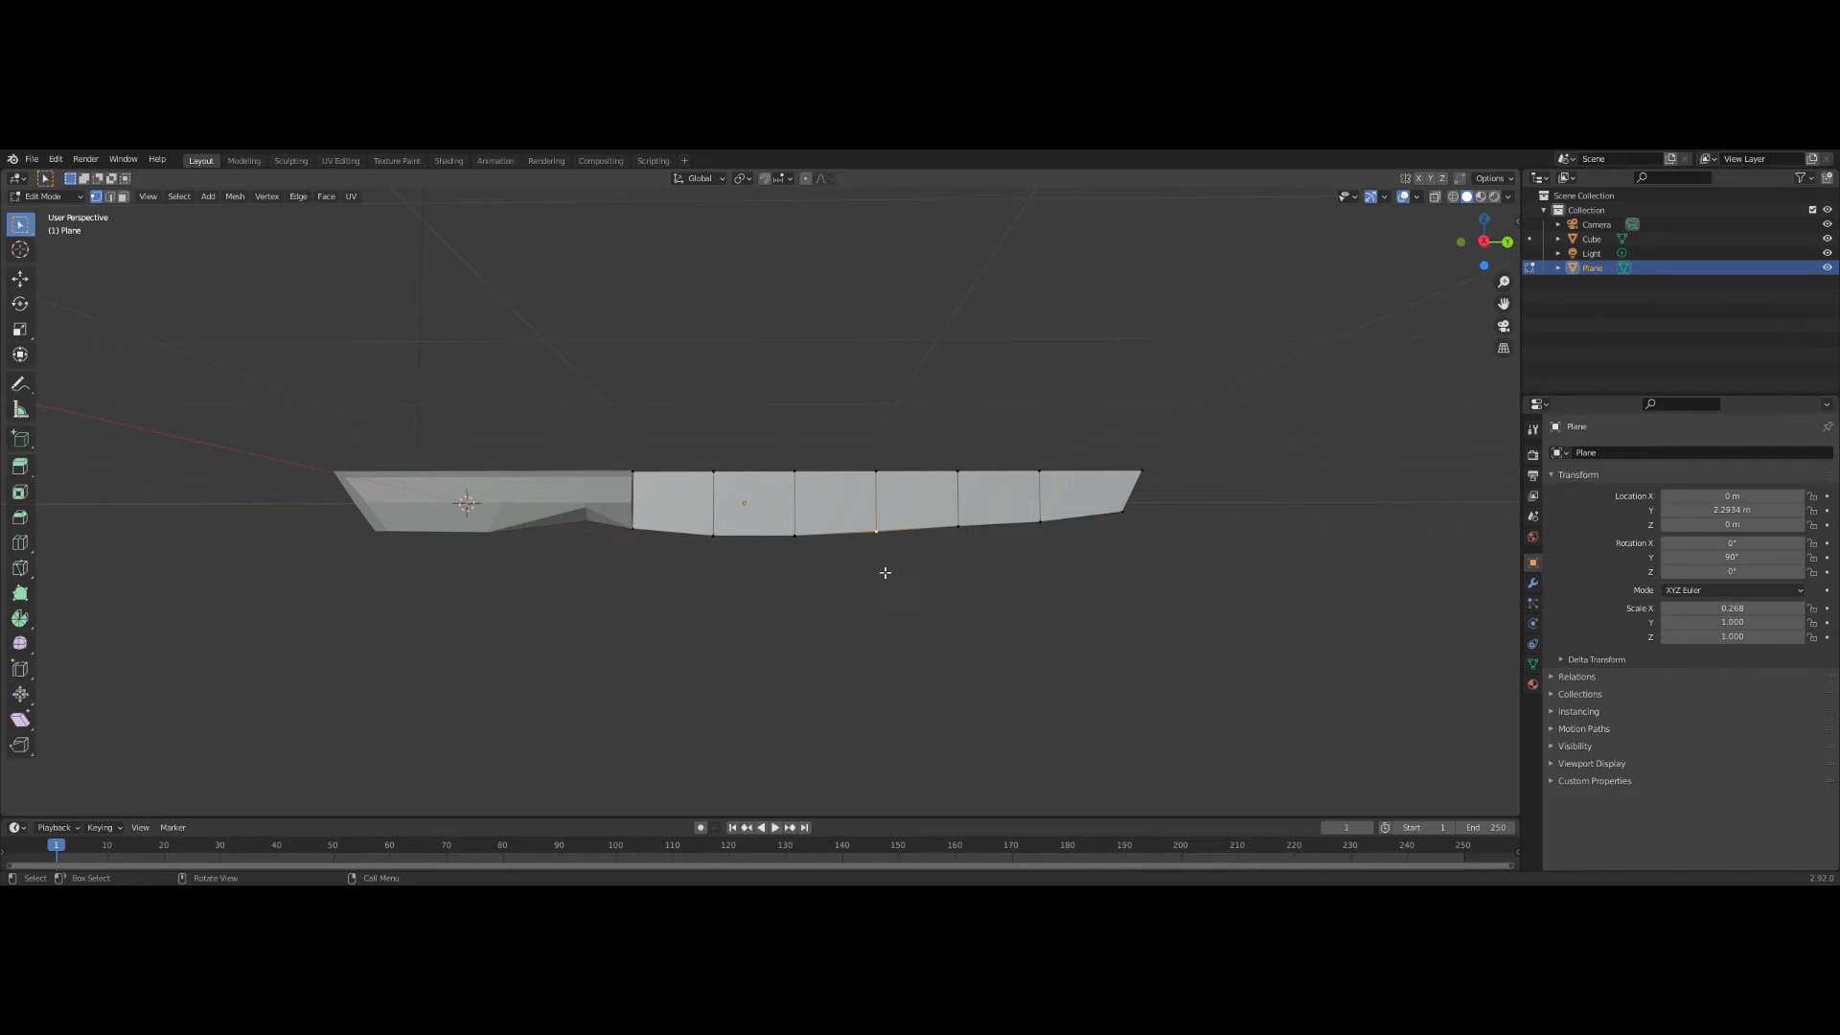
# - Cut the blade into a grid with cross and lengthwise loops, curve its lower edge, and resize it
pyautogui.press('g')
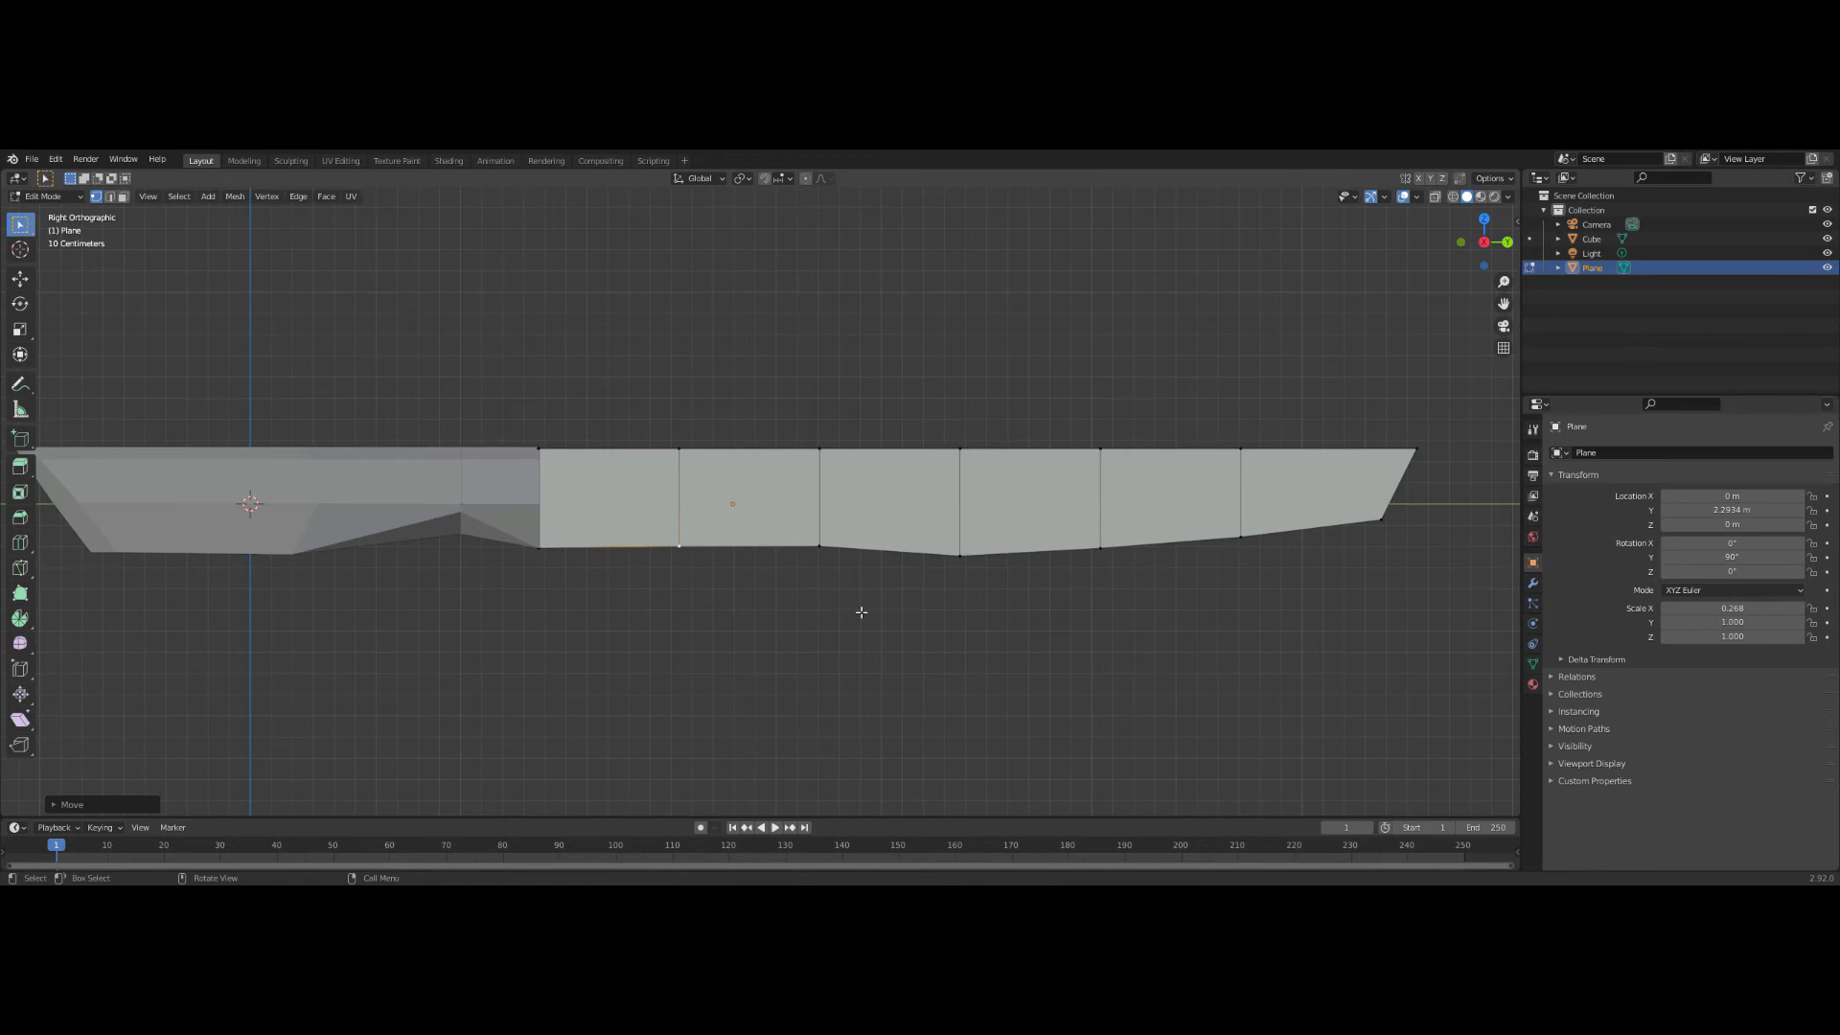
pyautogui.press('g')
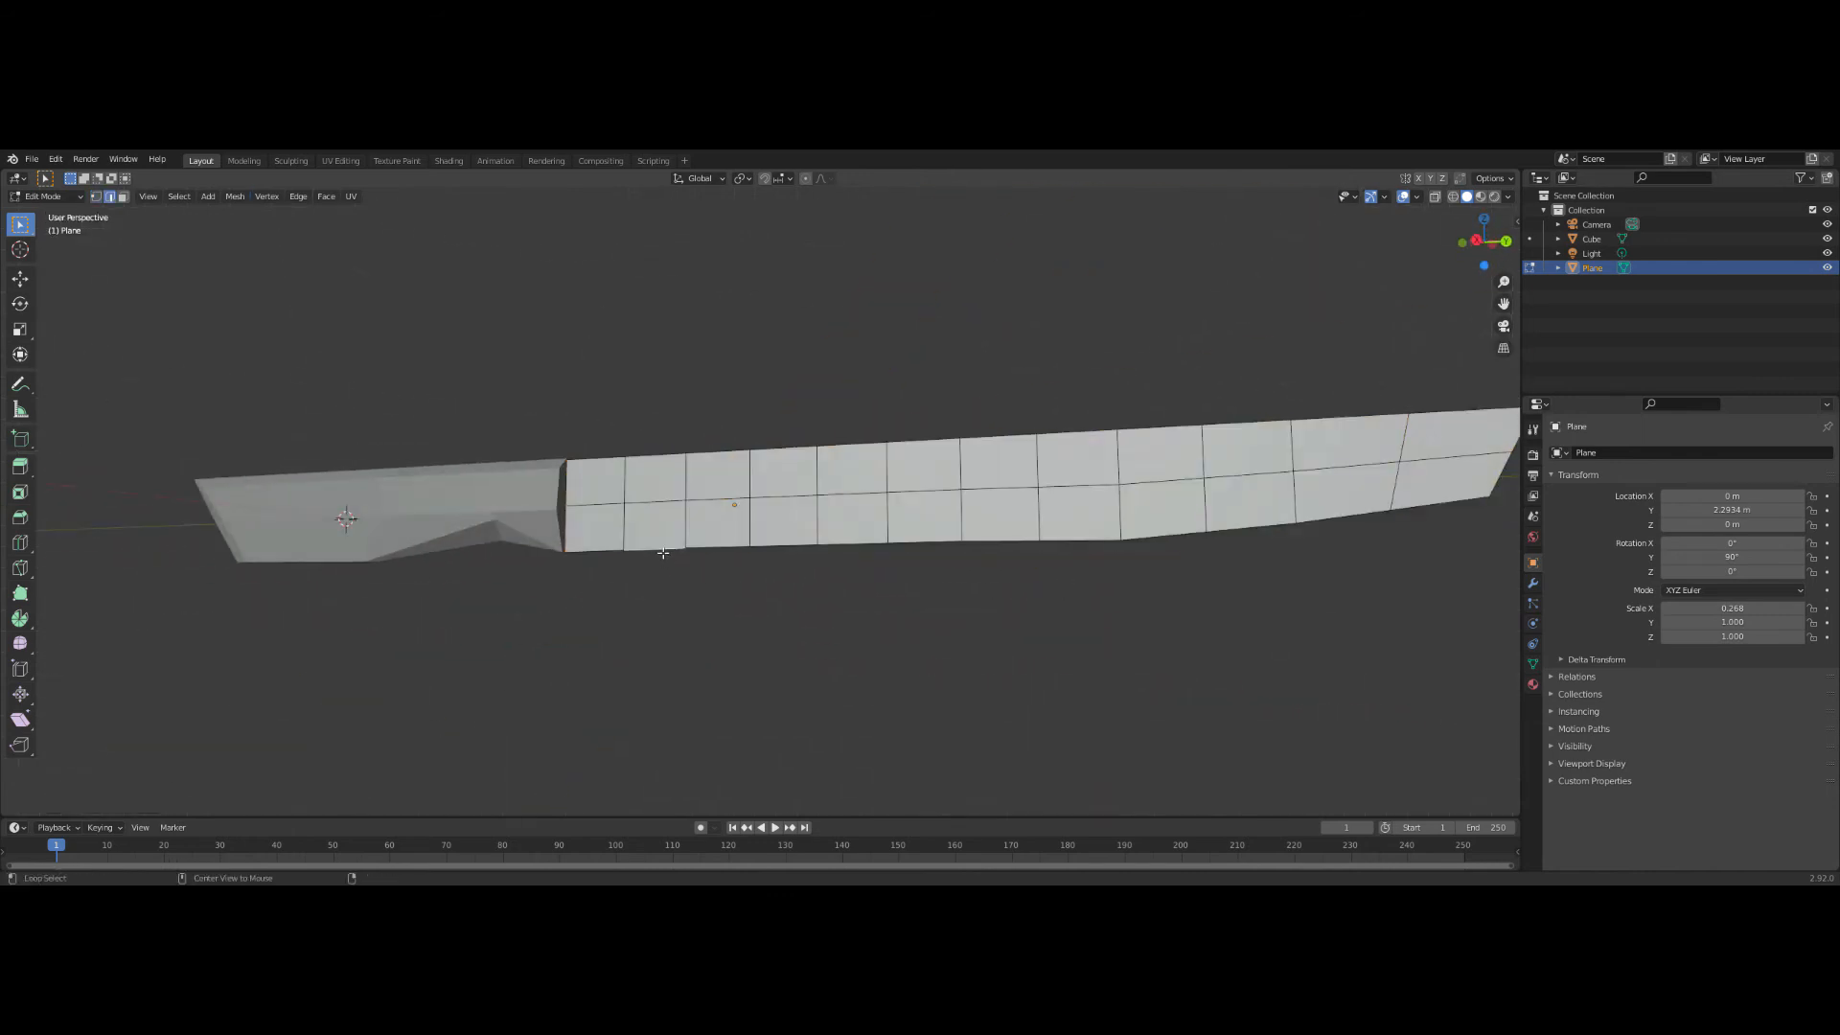
pyautogui.moveTo(664, 552); pyautogui.dragTo(917, 594)
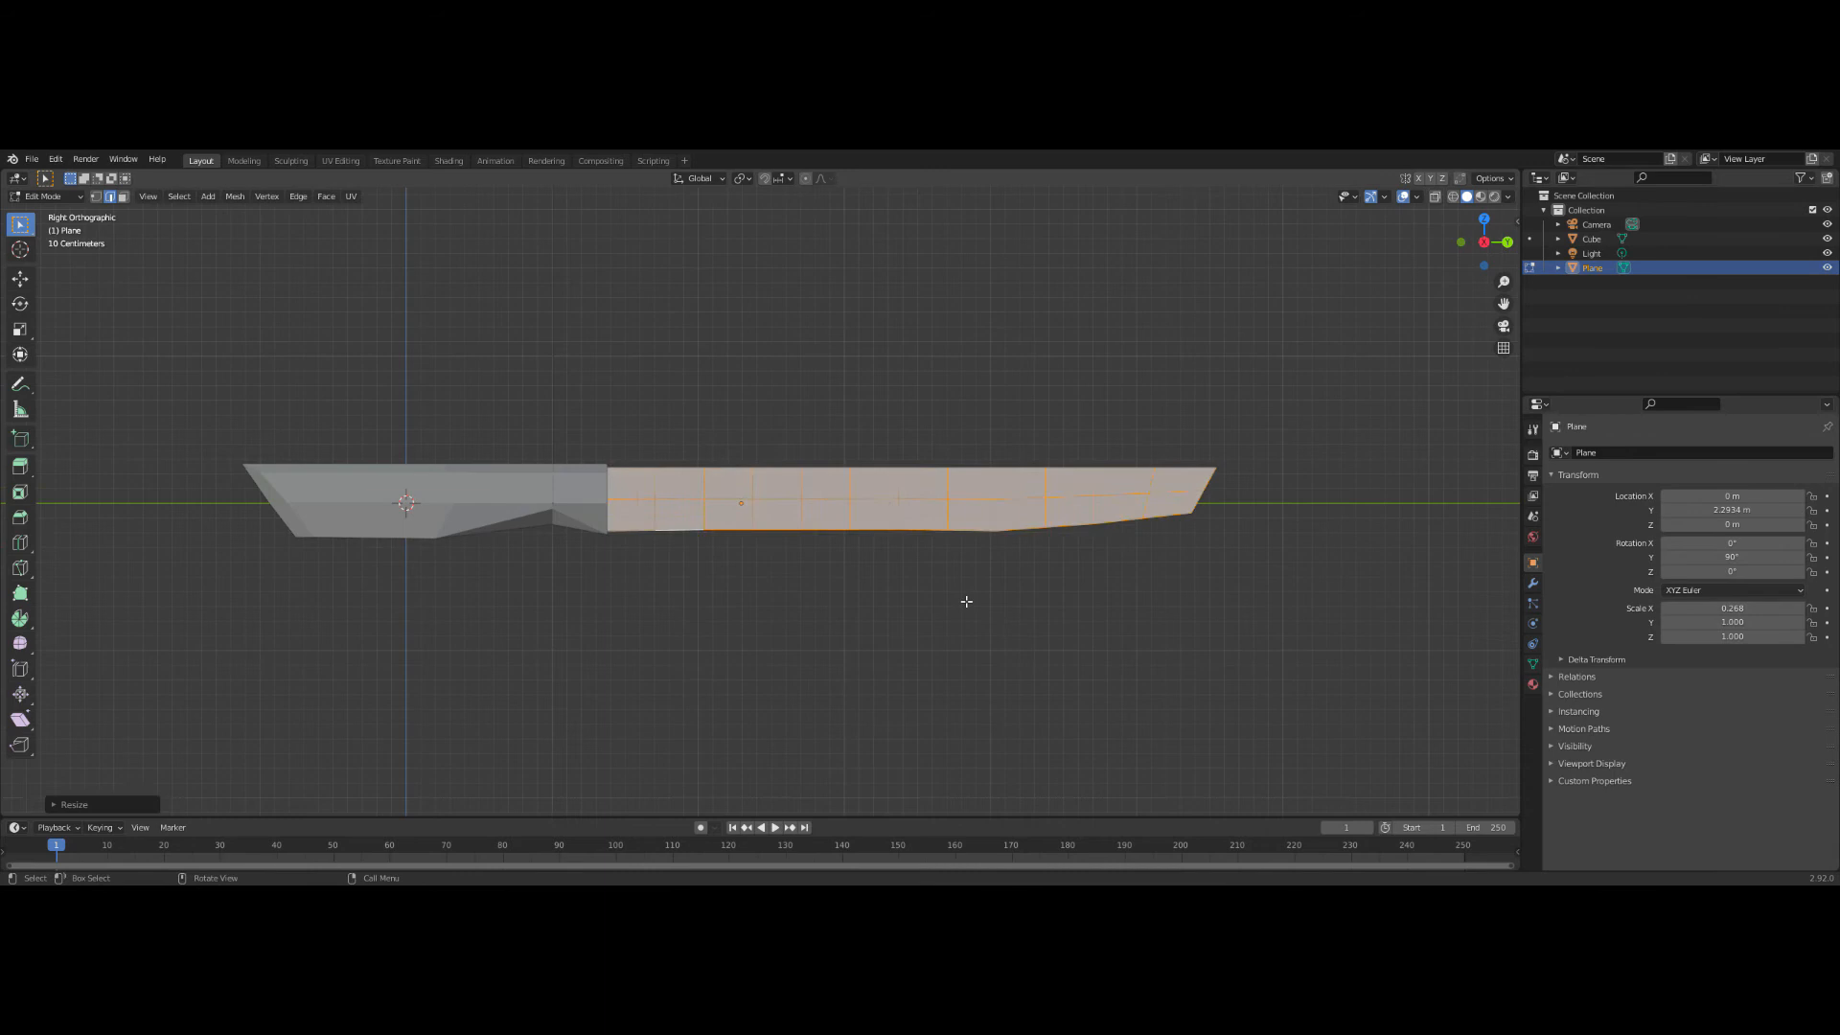
pyautogui.click(1575, 452)
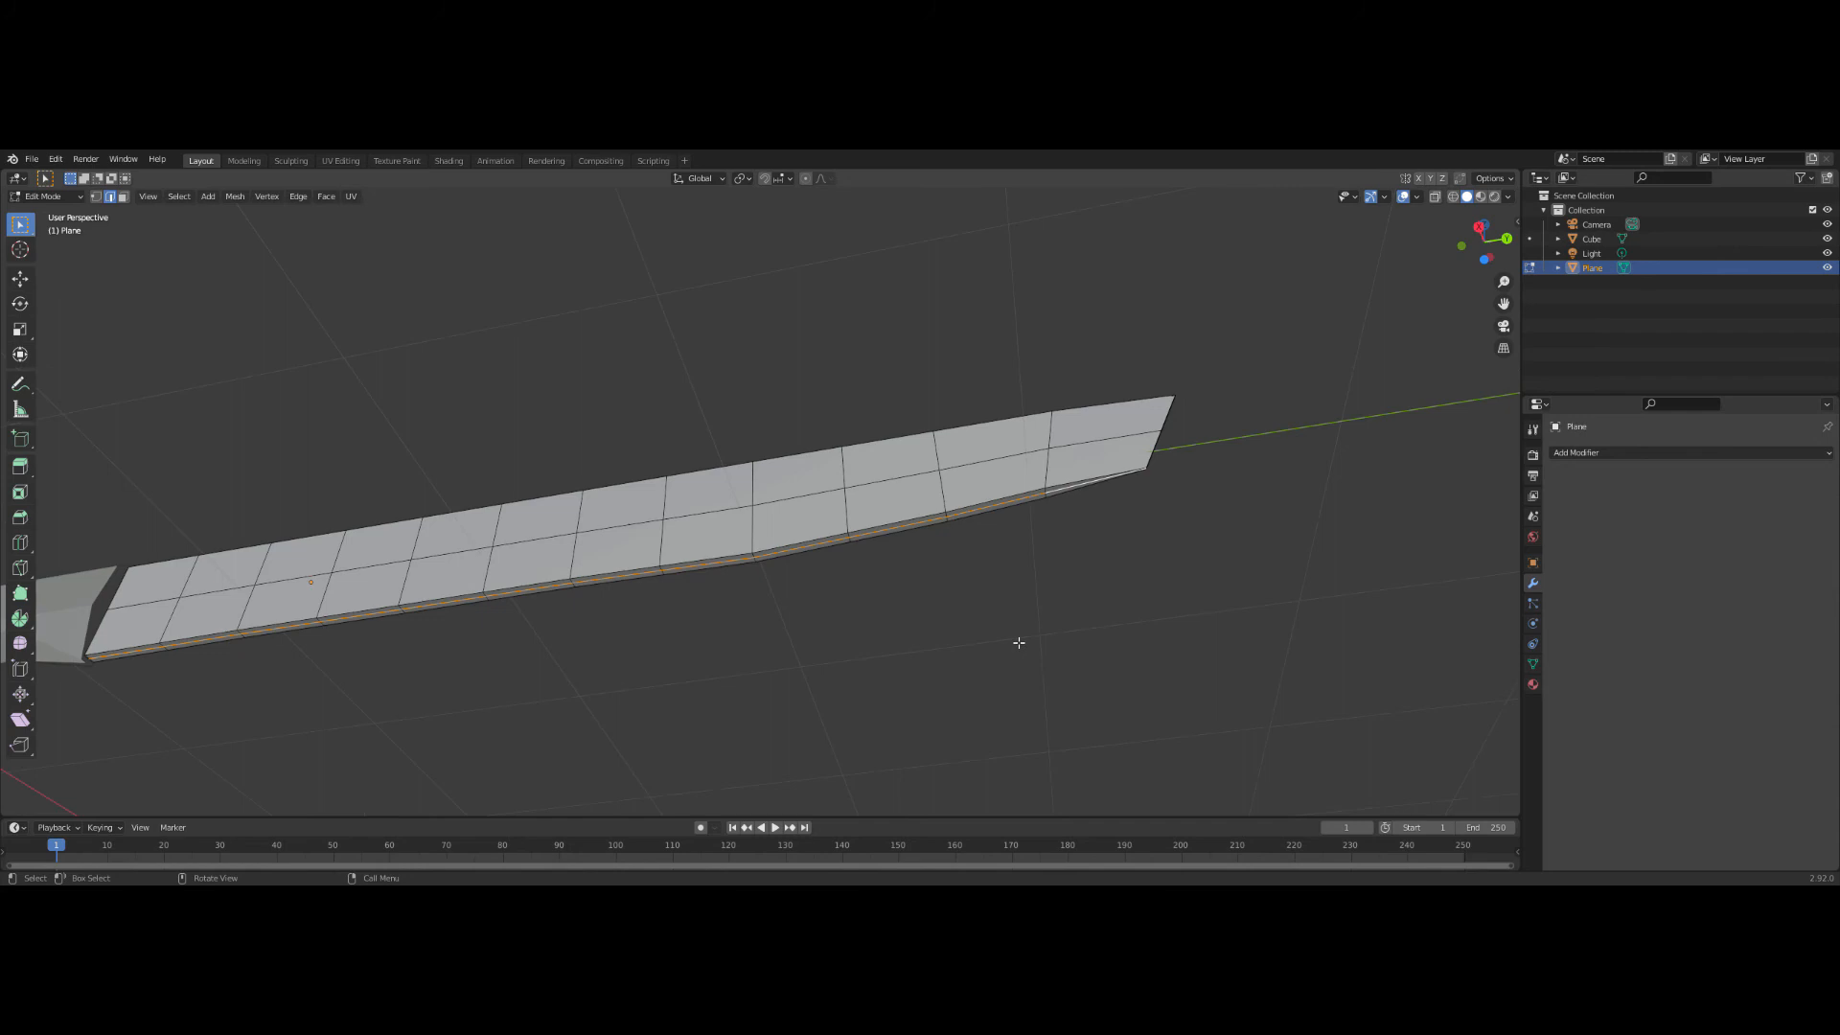
# - Extrude the blade's bottom edge into a narrow cutting-edge strip and select it for material work
pyautogui.press('g')
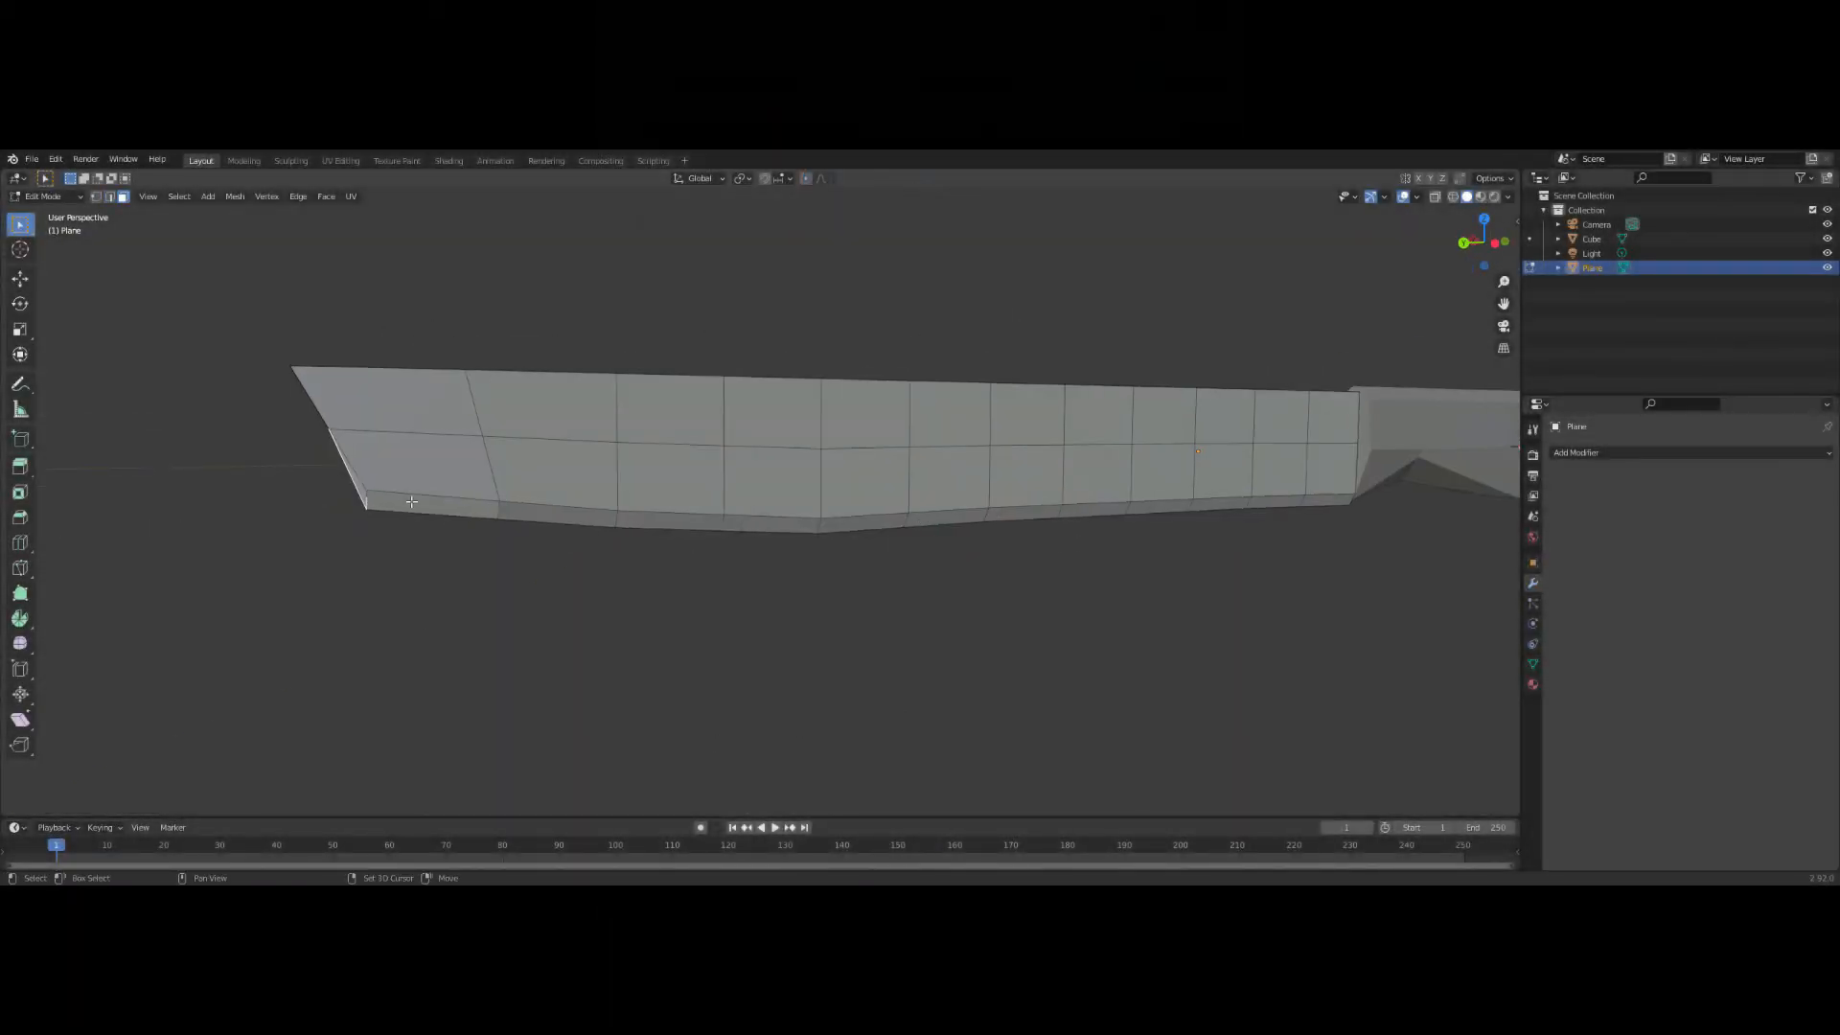
pyautogui.click(1090, 510)
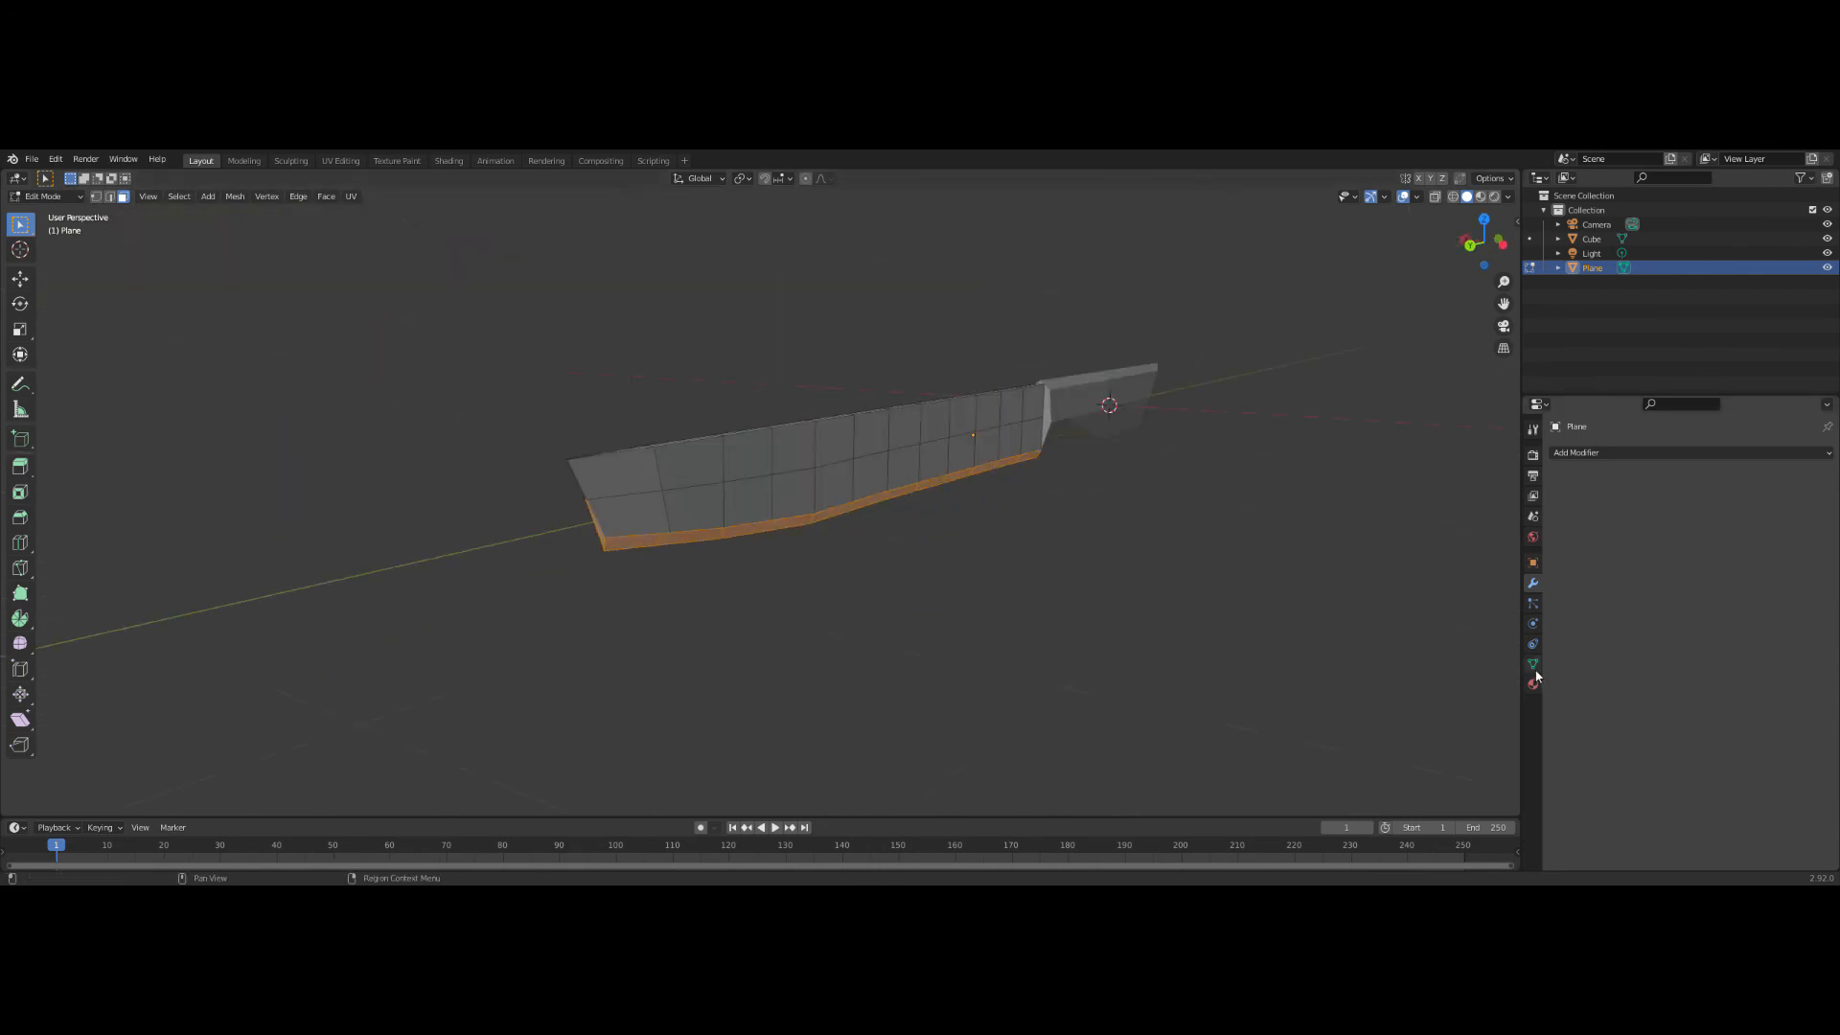
pyautogui.click(1532, 683)
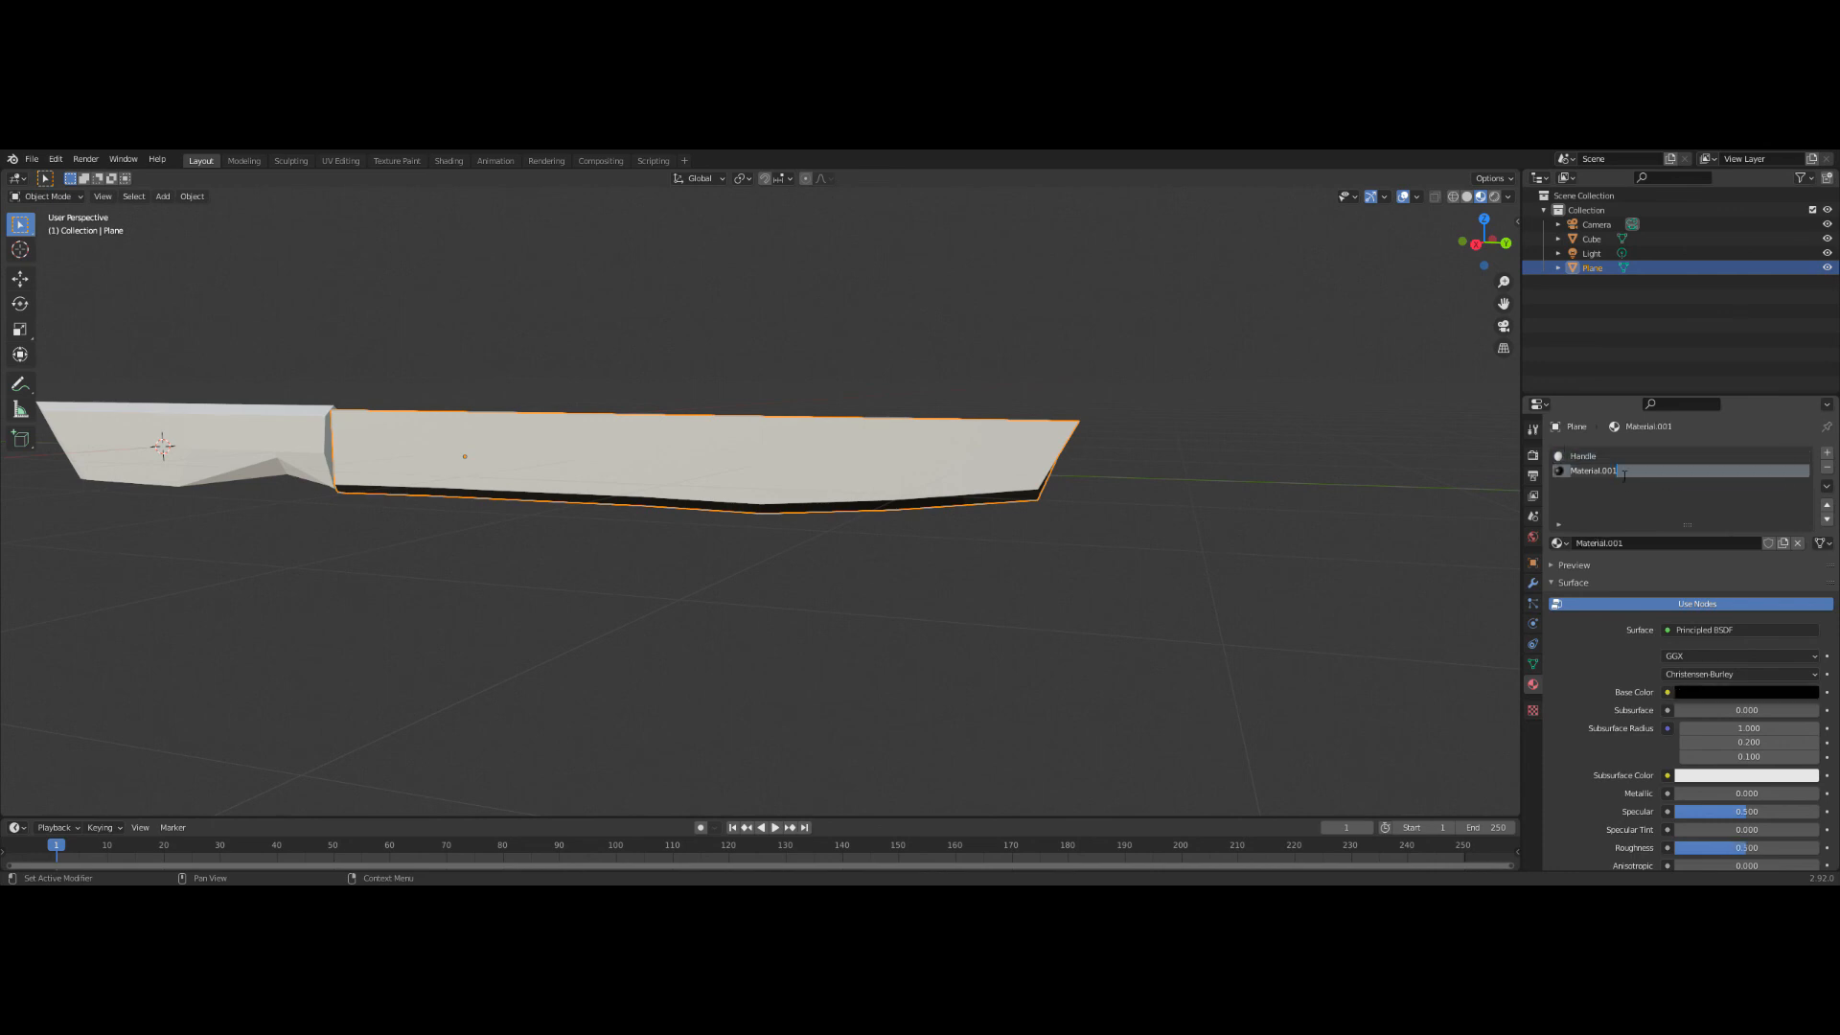
# - Name the second material 'Blade Edge' and return to the Handle material slot
pyautogui.write('Blade')
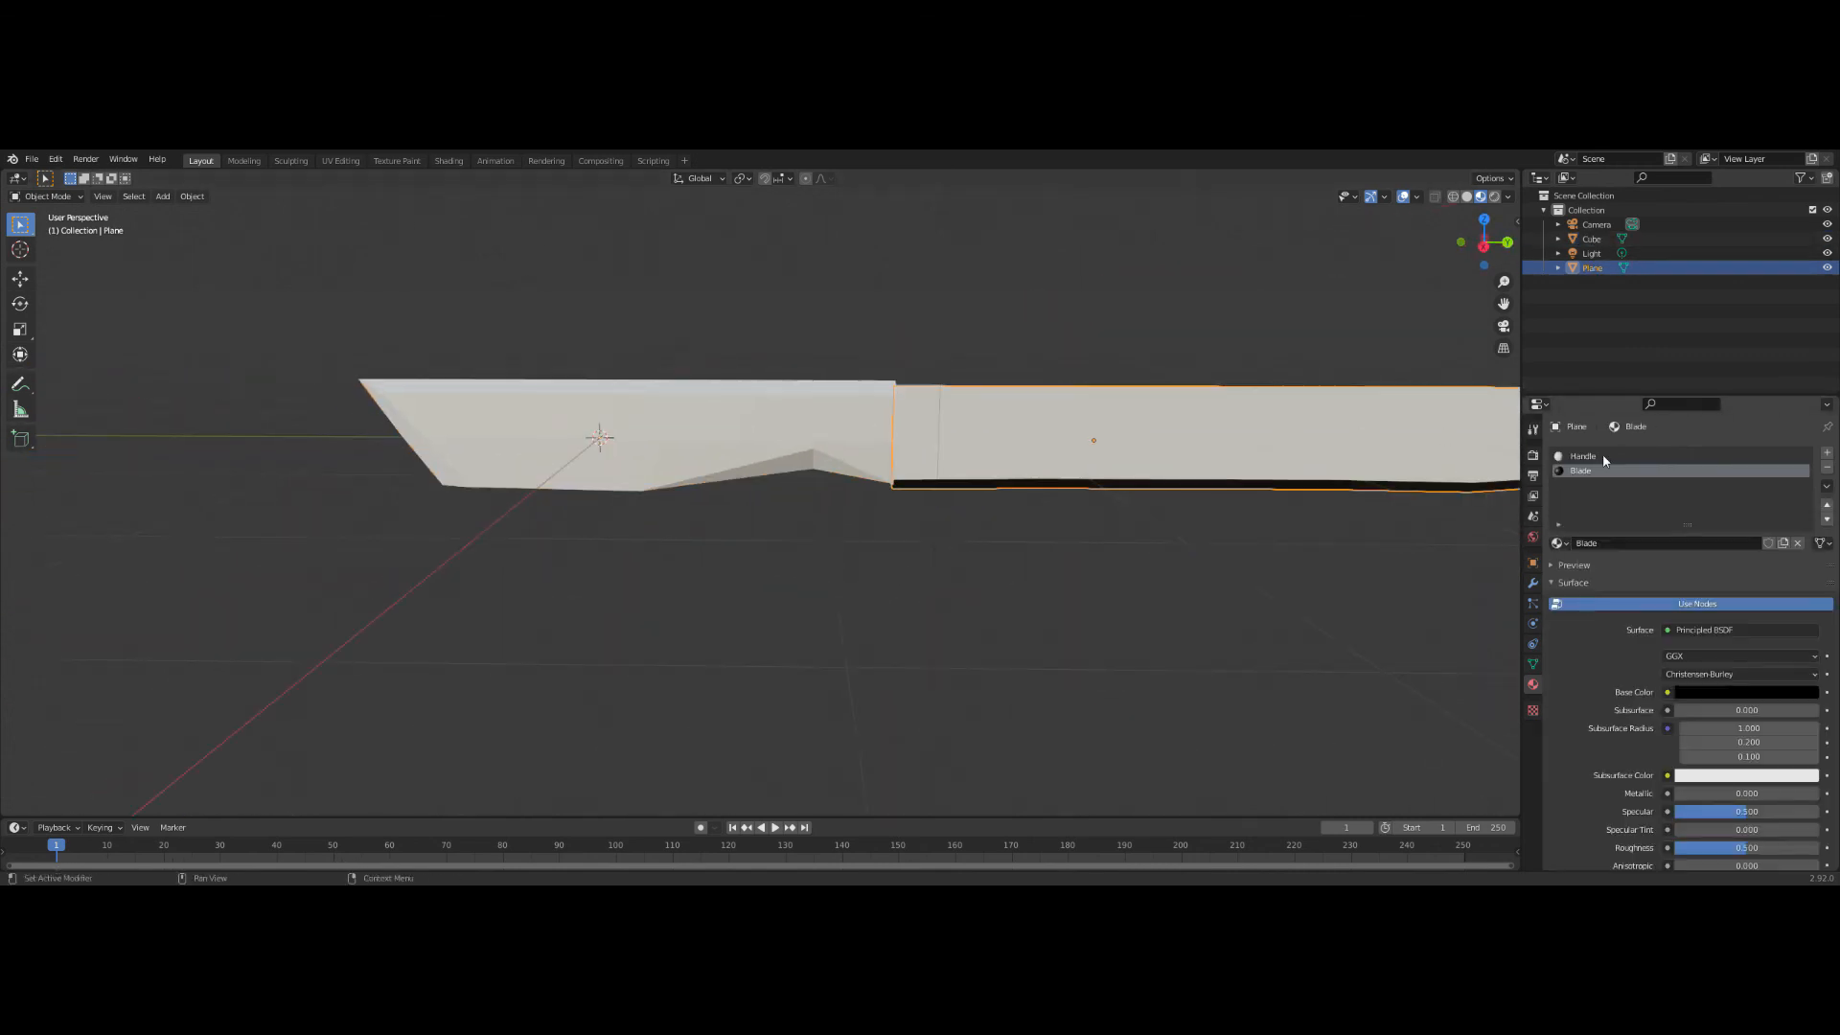
pyautogui.click(1585, 457)
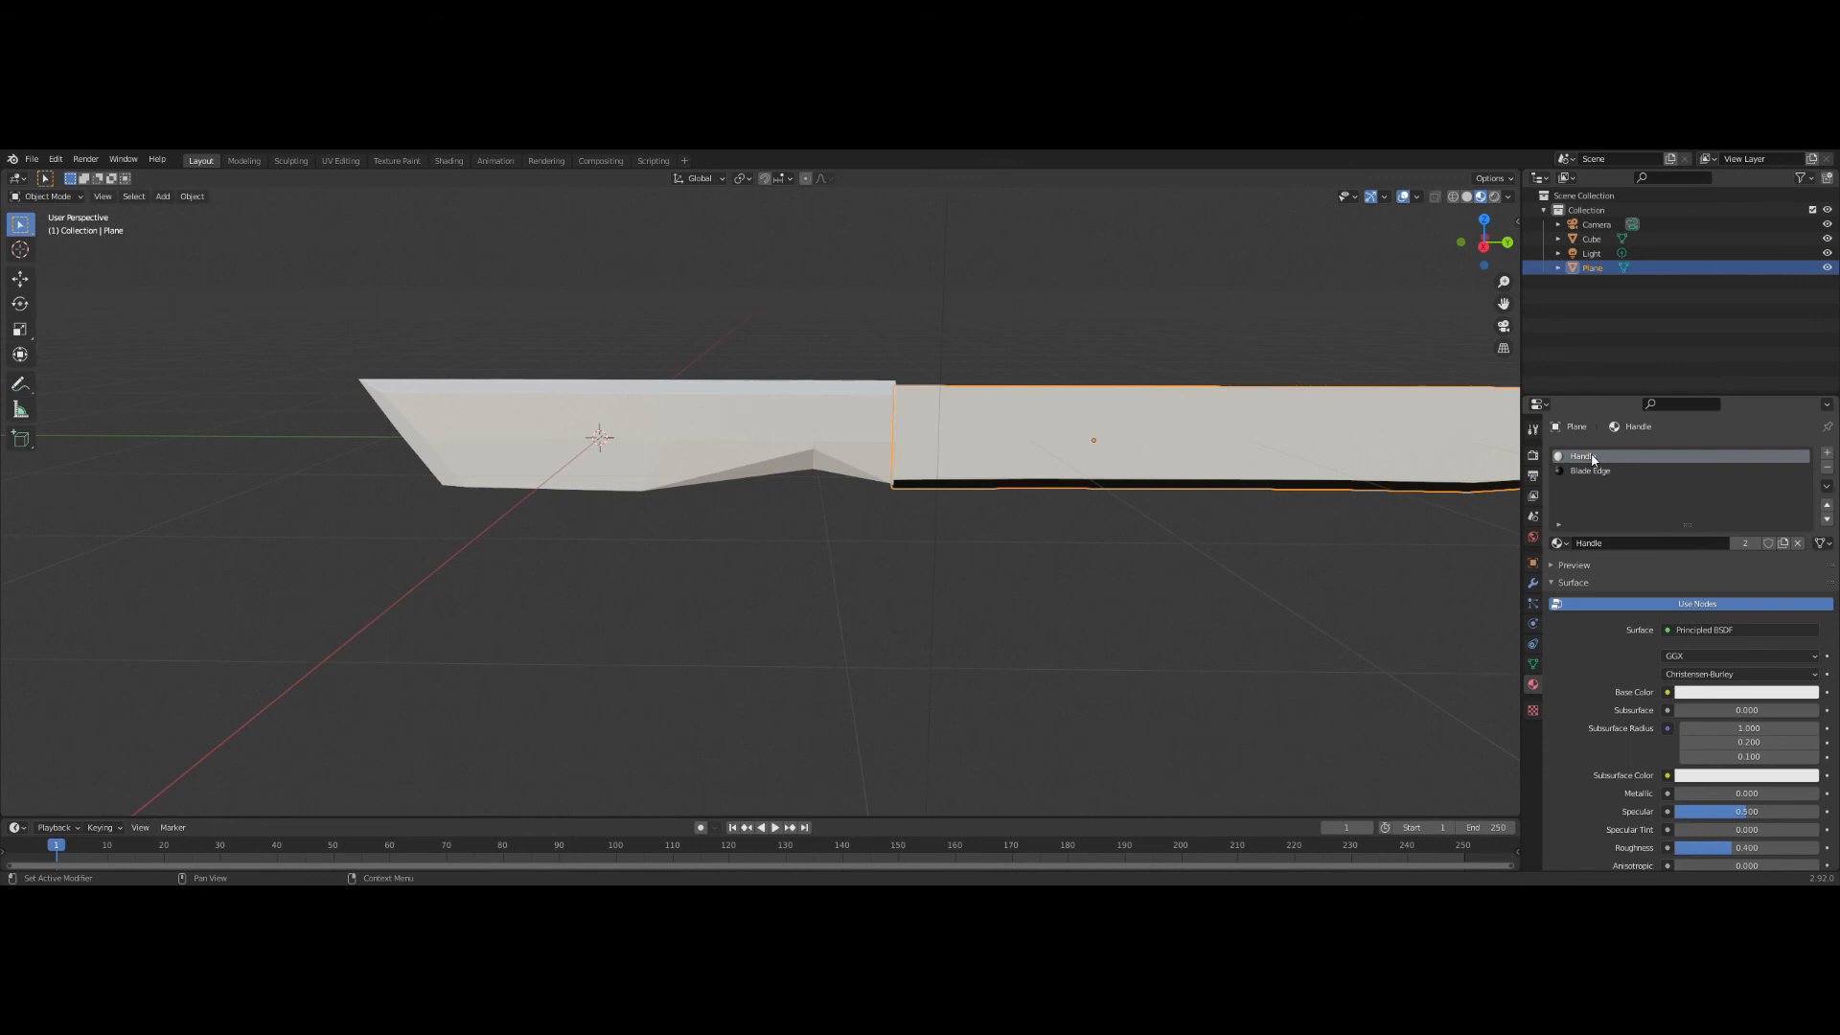